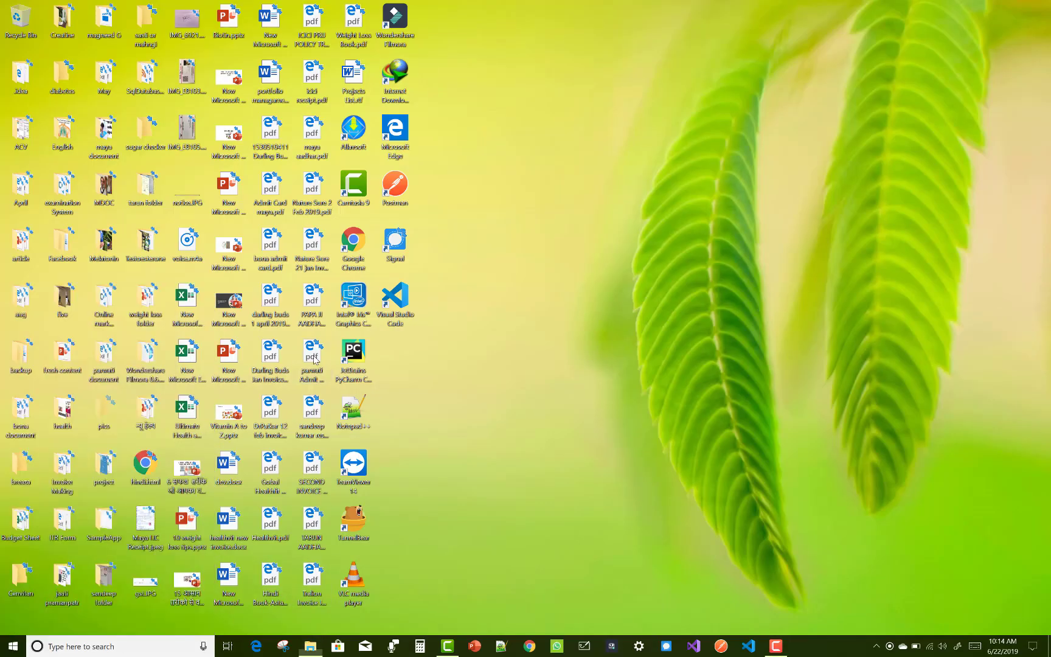
# Step: Browse into the BOOTCAMP (C:) drive from This PC and start creating a new folder
pyautogui.click(310, 645)
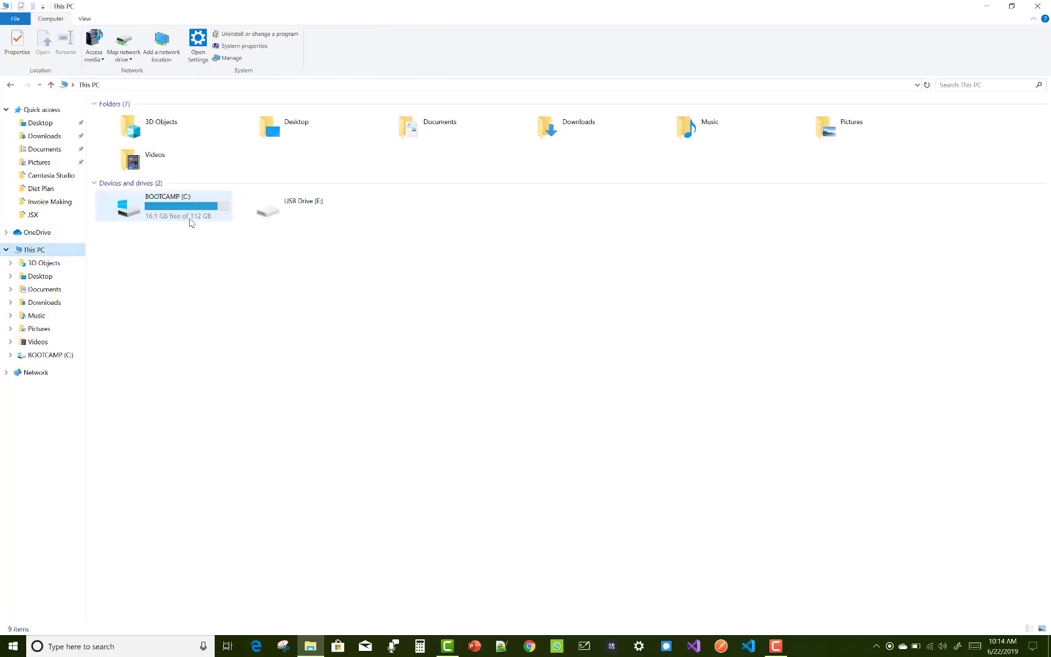
pyautogui.doubleClick(160, 206)
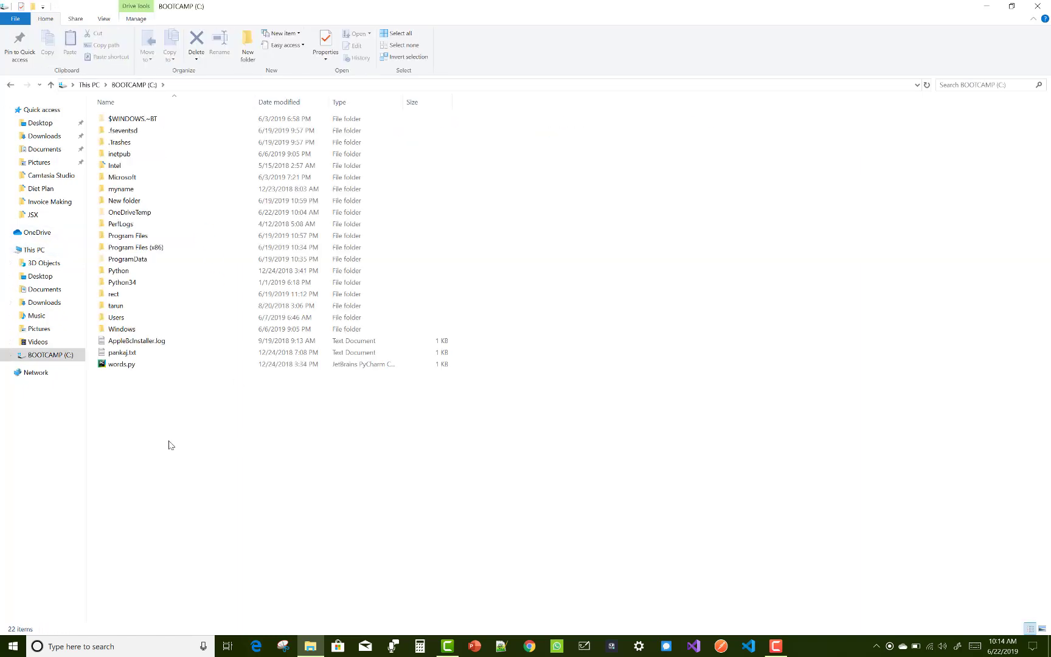
pyautogui.rightClick(171, 444)
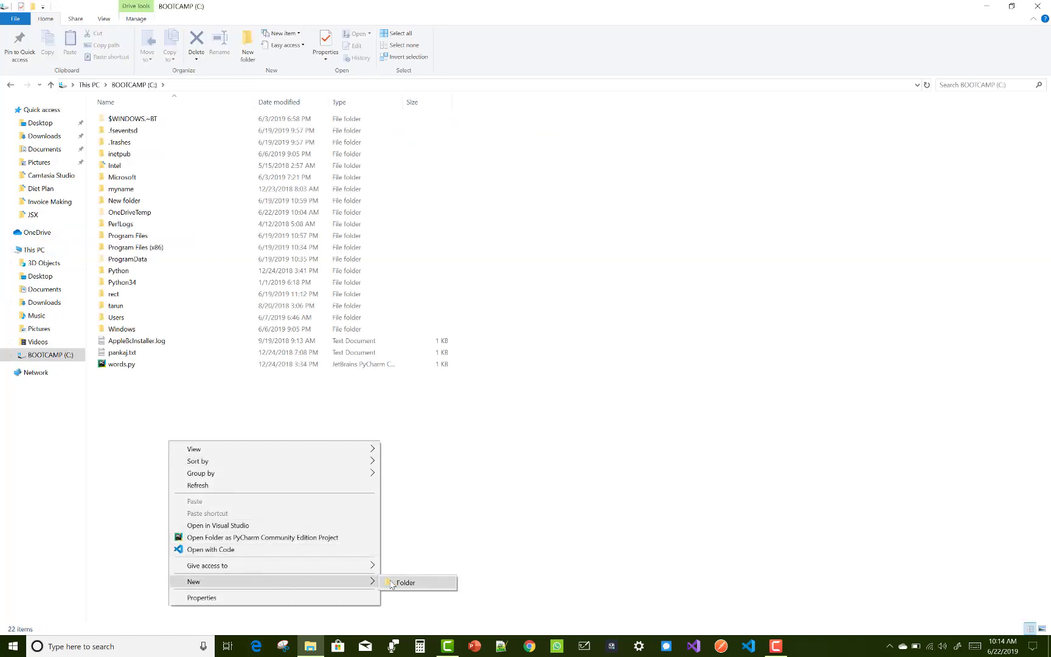
pyautogui.click(405, 582)
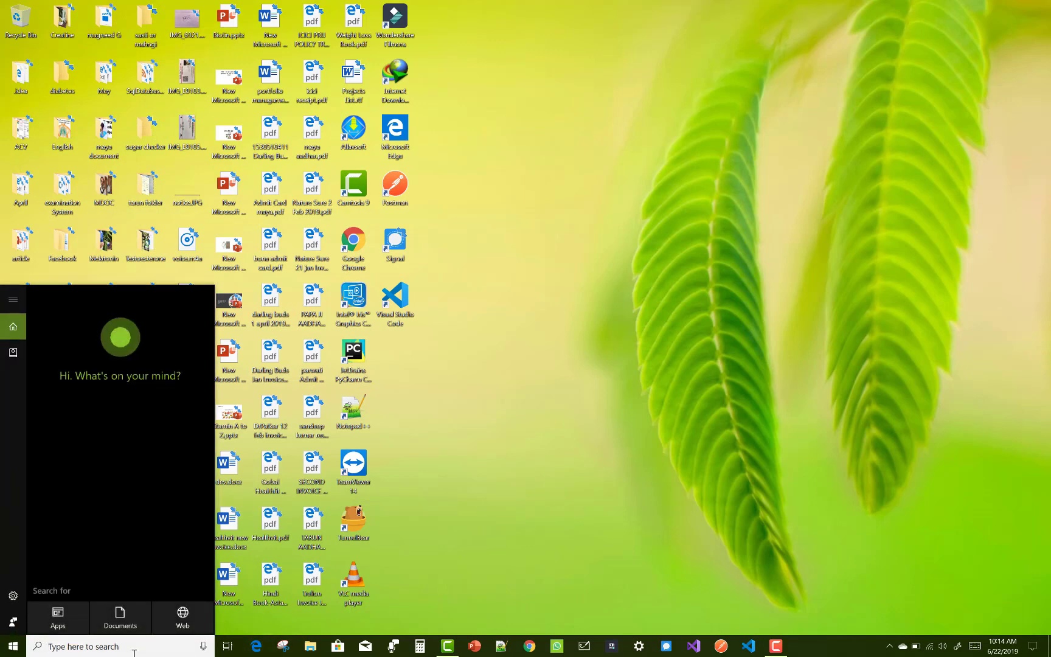
# Step: Search 'cmd' and launch Command Prompt with administrator rights, closing the ordinary one
pyautogui.write('cmd')
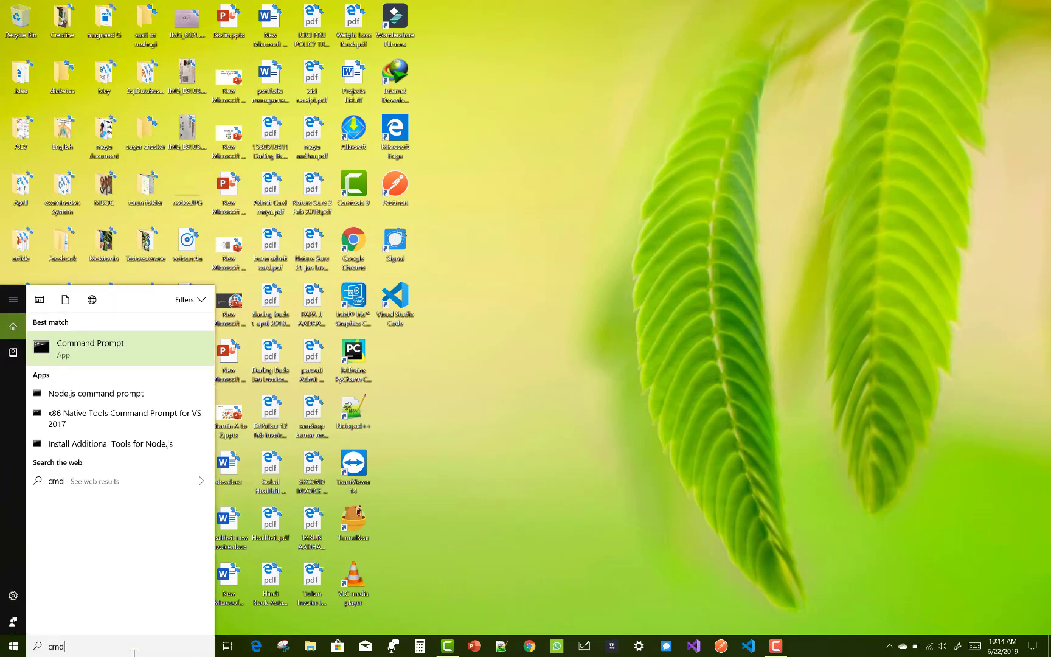
pyautogui.click(90, 347)
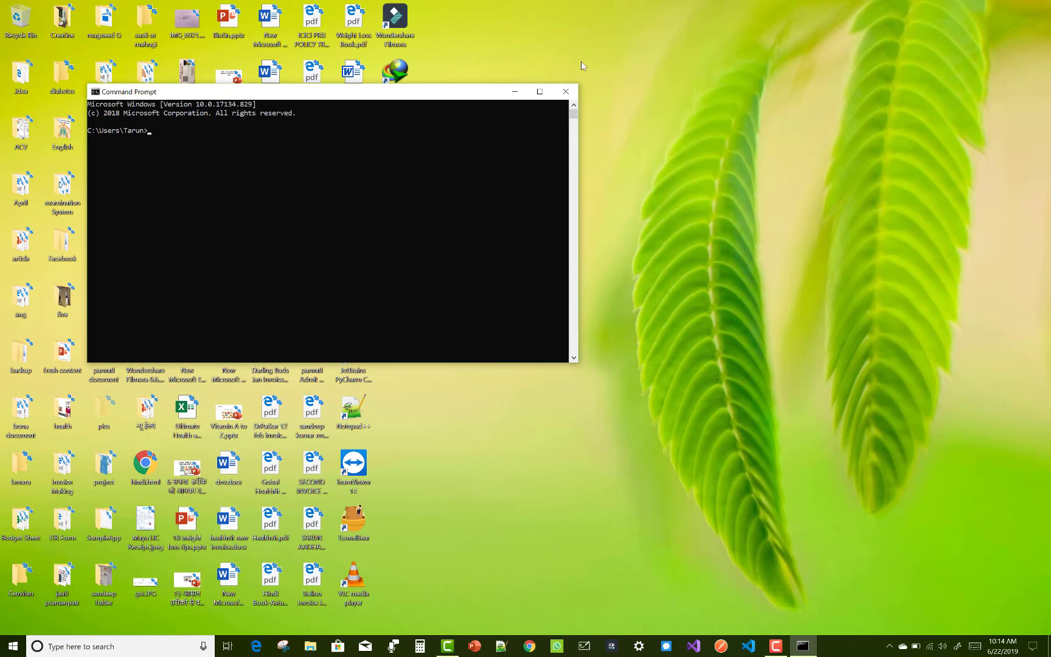
pyautogui.click(565, 91)
pyautogui.write('cmd')
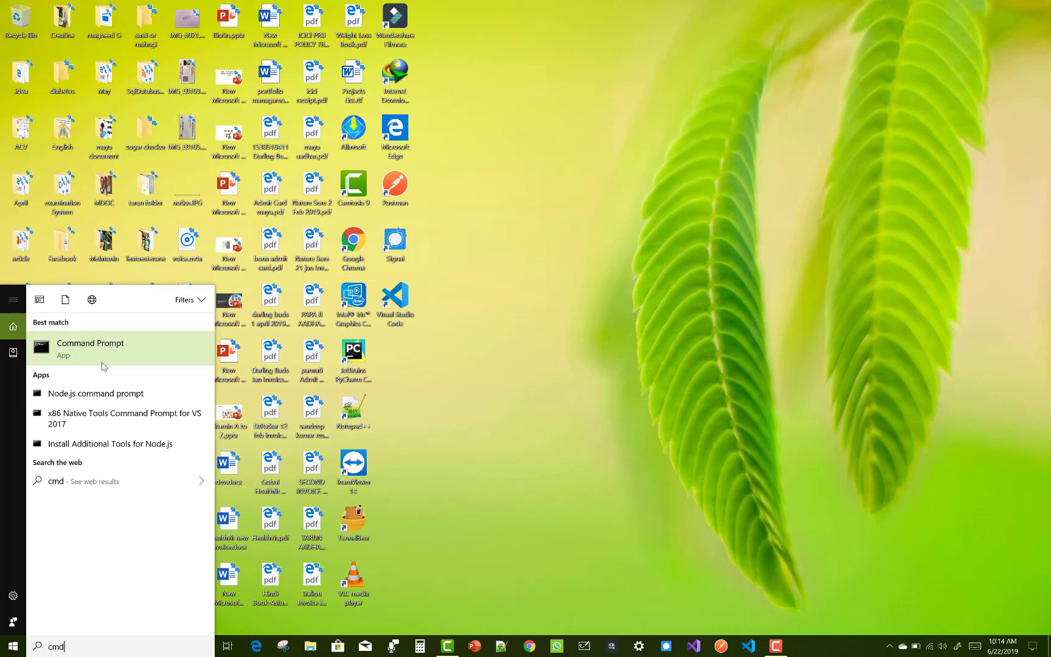
pyautogui.click(90, 348)
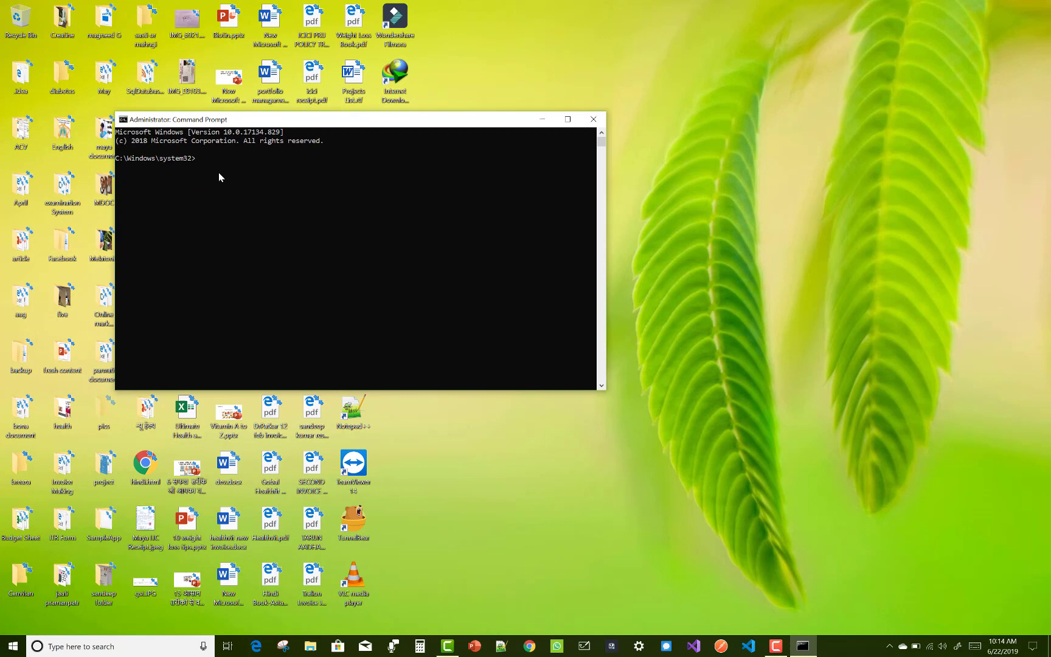
# Step: Move into C:\React and run npm install -g create-react-app
pyautogui.write('cd\\')
pyautogui.write('cd React')
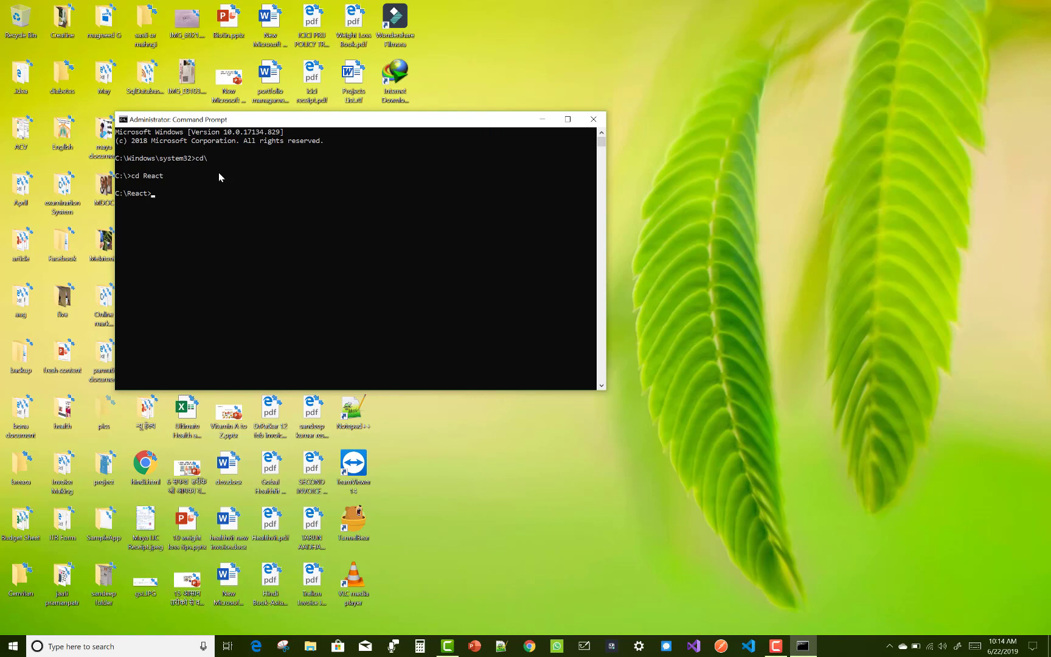
pyautogui.write('npm')
pyautogui.click(121, 646)
pyautogui.write('node')
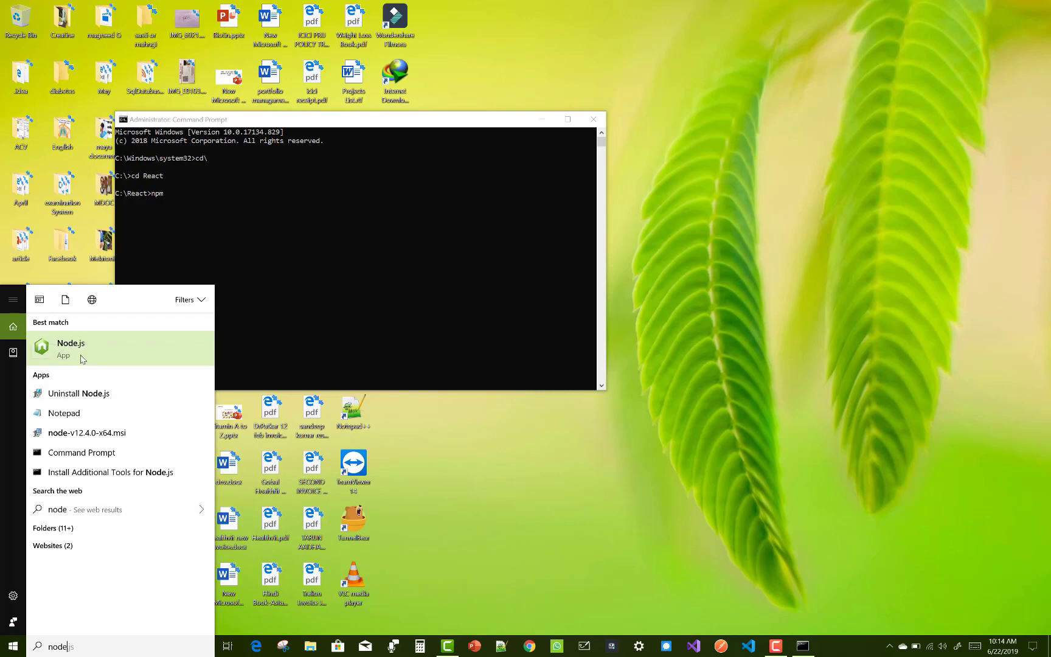
pyautogui.moveTo(169, 201)
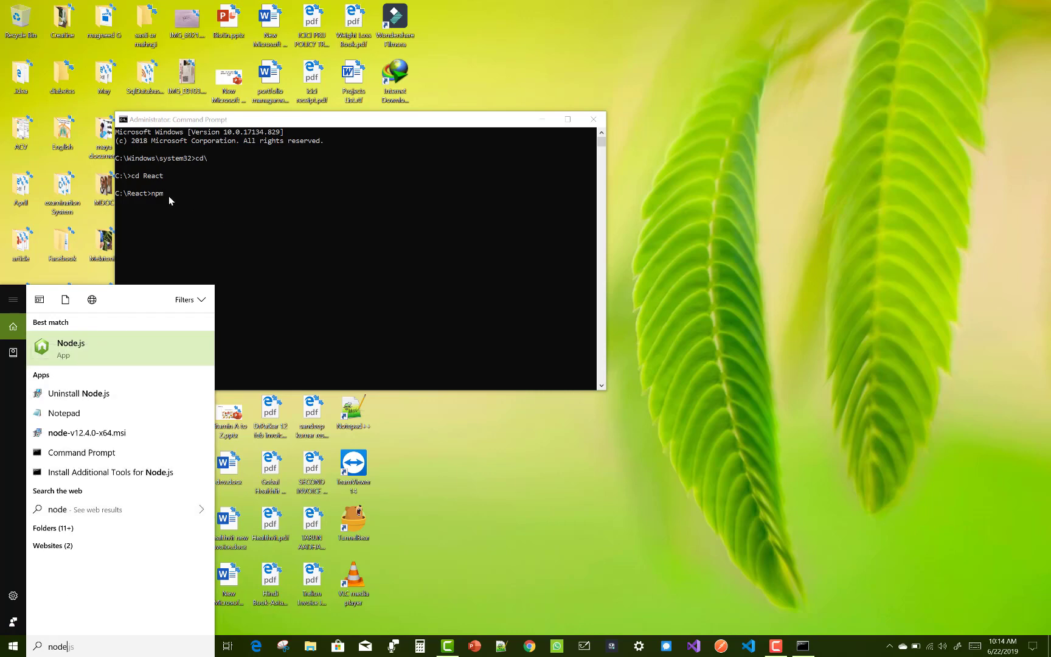
pyautogui.write('ins')
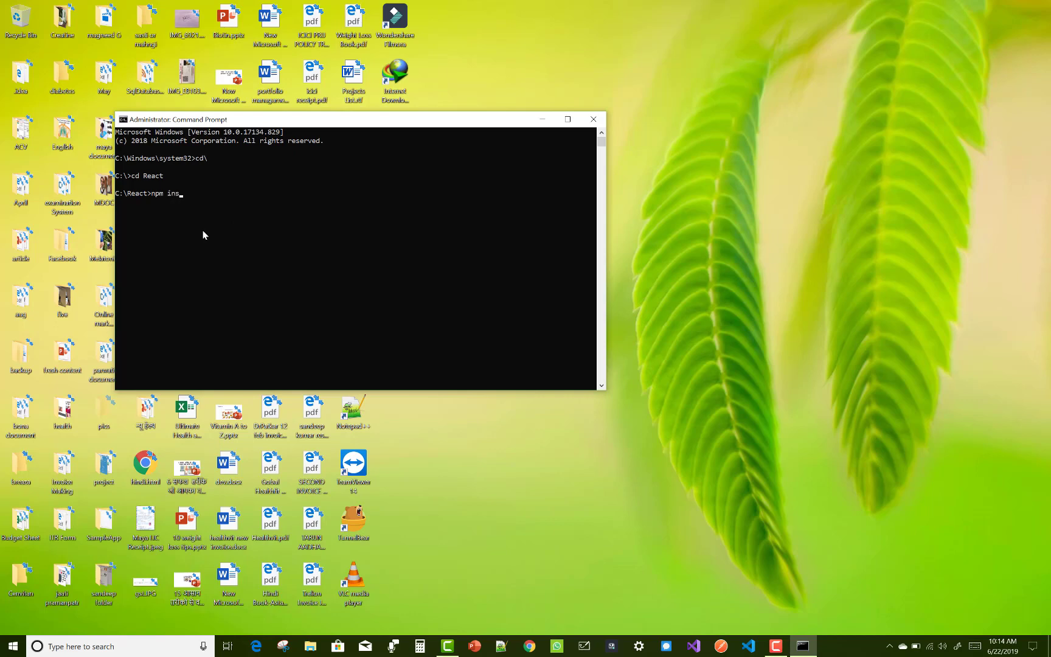
pyautogui.write('tall -')
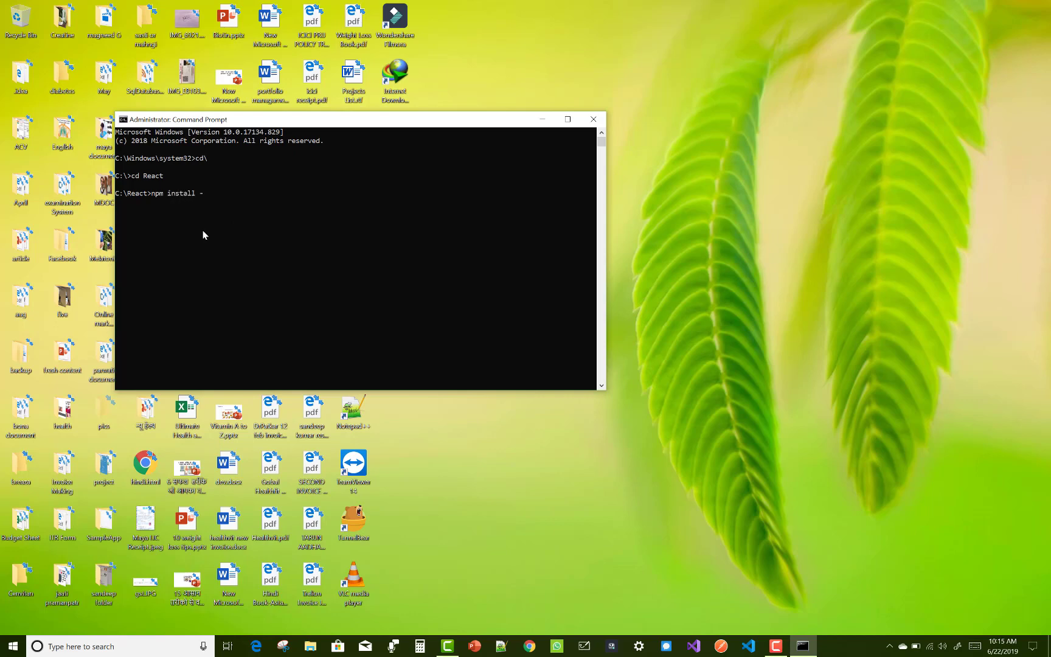
pyautogui.write('g')
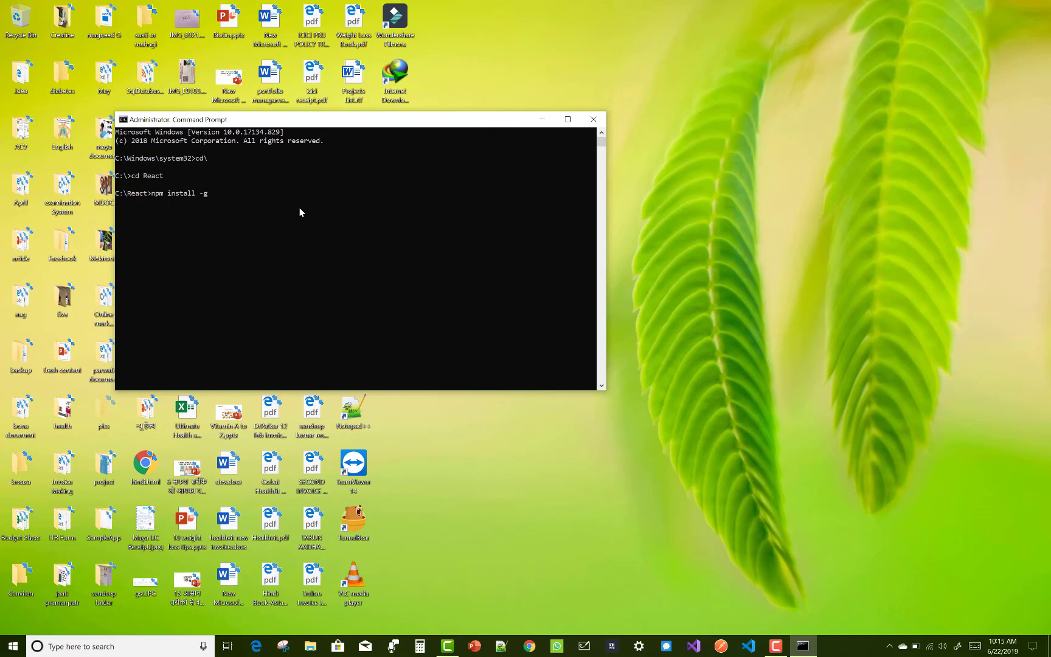
pyautogui.write('create')
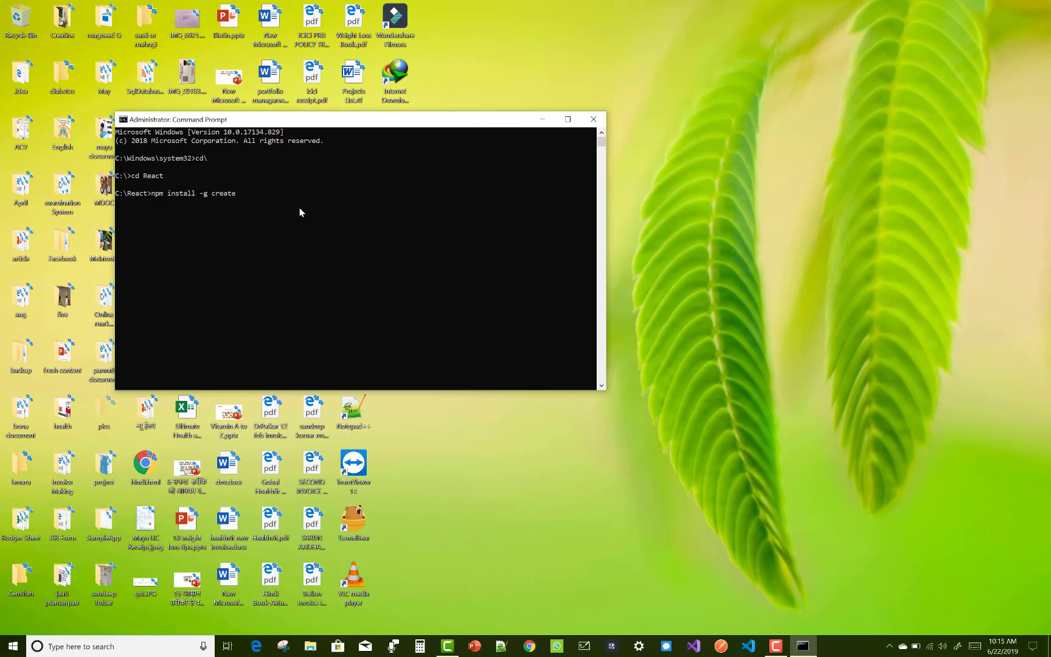
pyautogui.write('-rea')
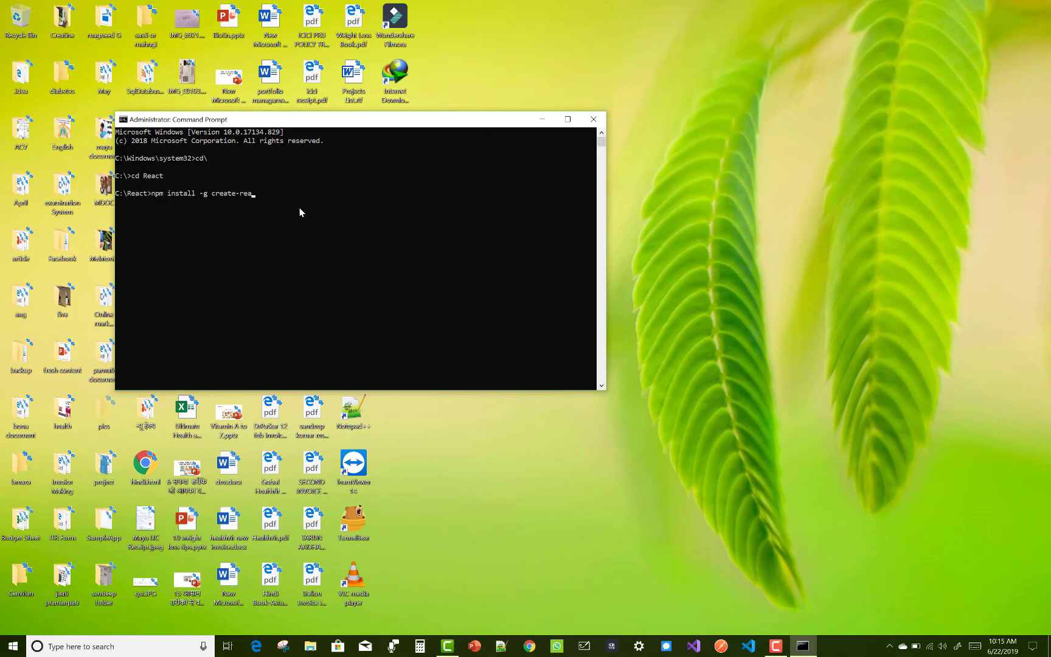
pyautogui.write('ct-aap')
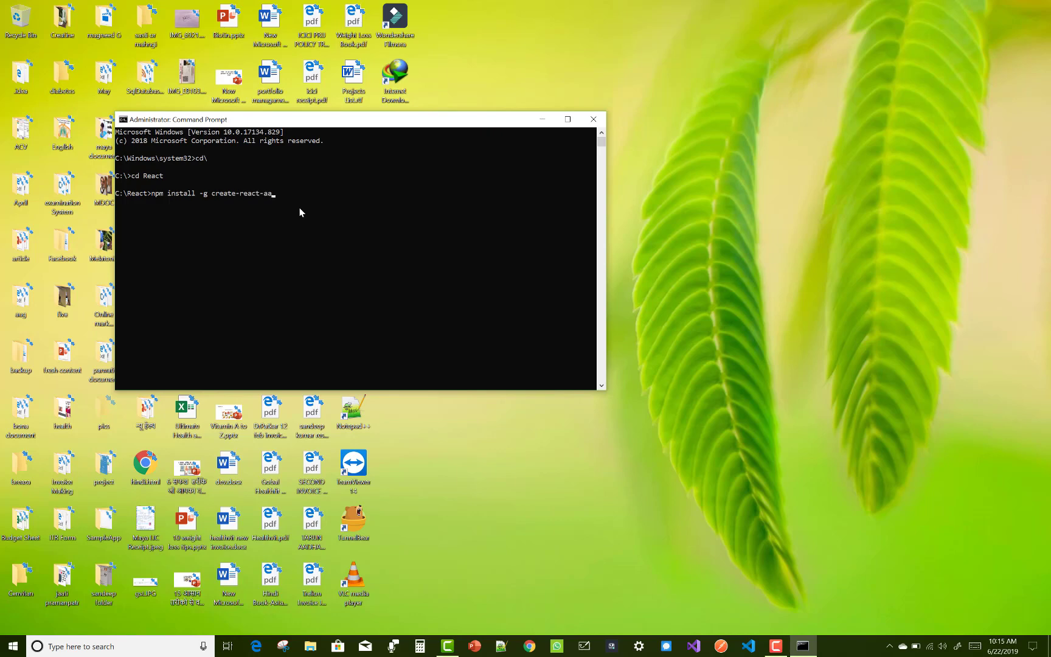
pyautogui.write('pp')
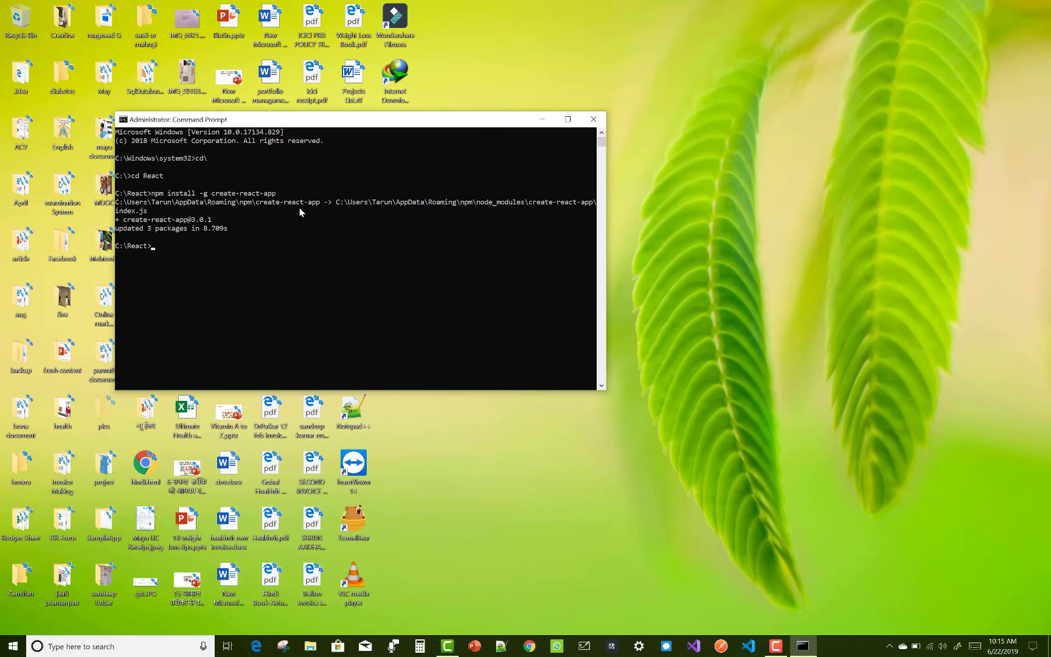
# Step: Run create-react-app click-me in C:\React to scaffold the new project
pyautogui.write('create-')
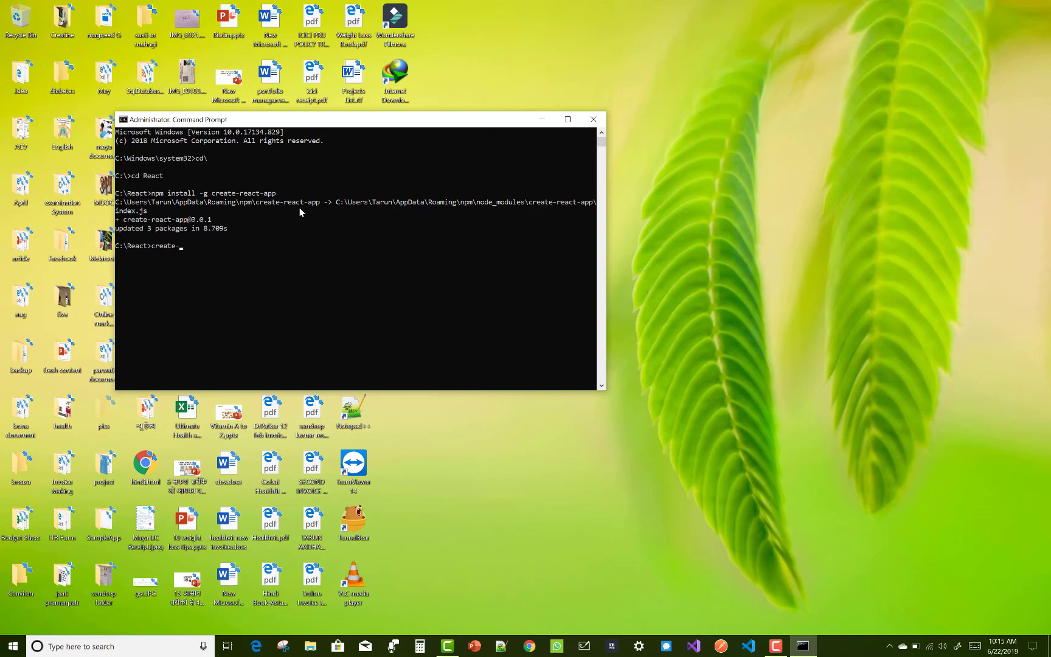
pyautogui.write('react')
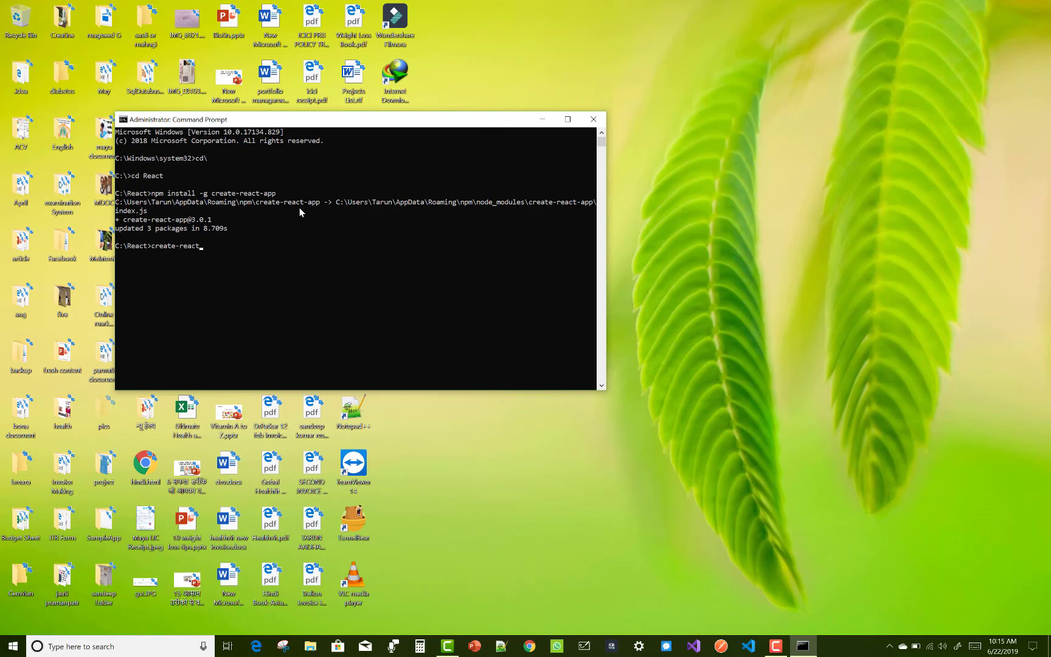
pyautogui.write('app')
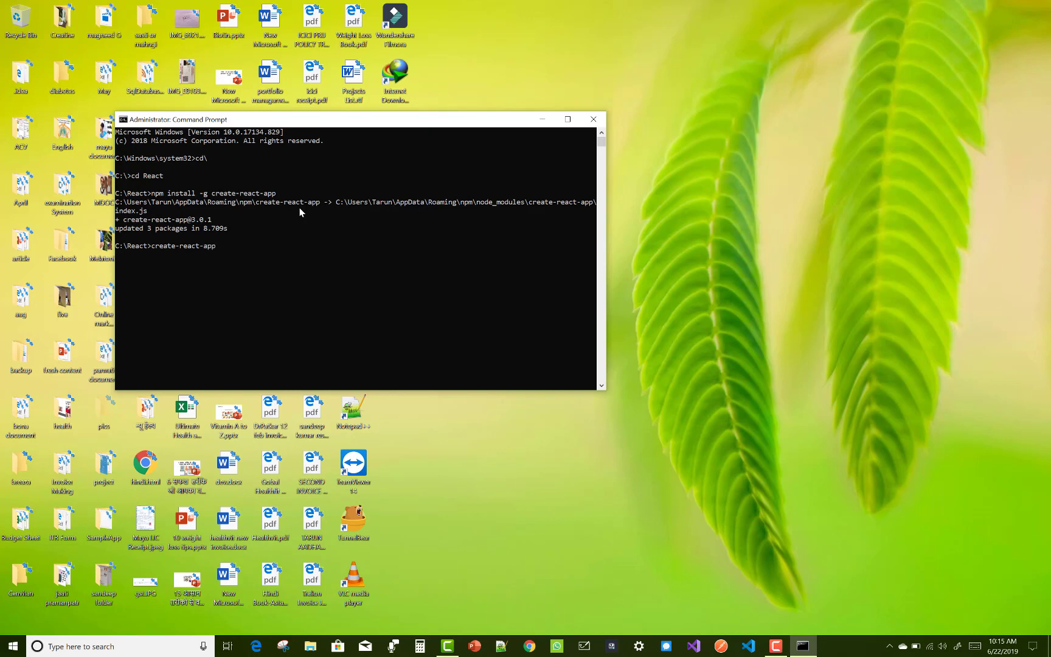
pyautogui.write('click')
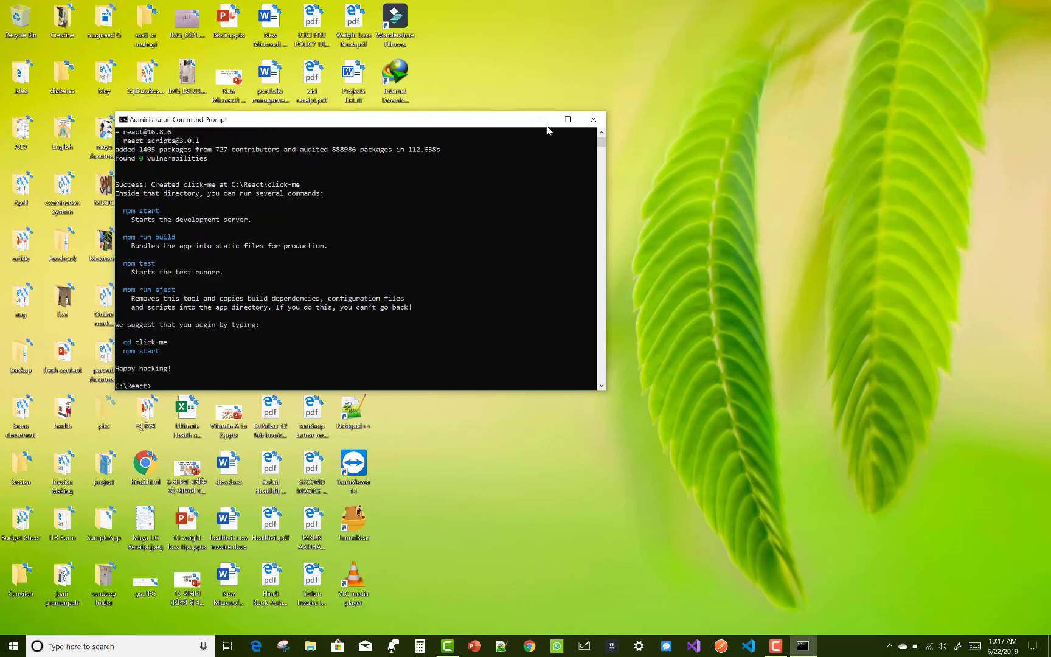
# Step: Maximize the window and cd into the click-me project folder
pyautogui.click(567, 119)
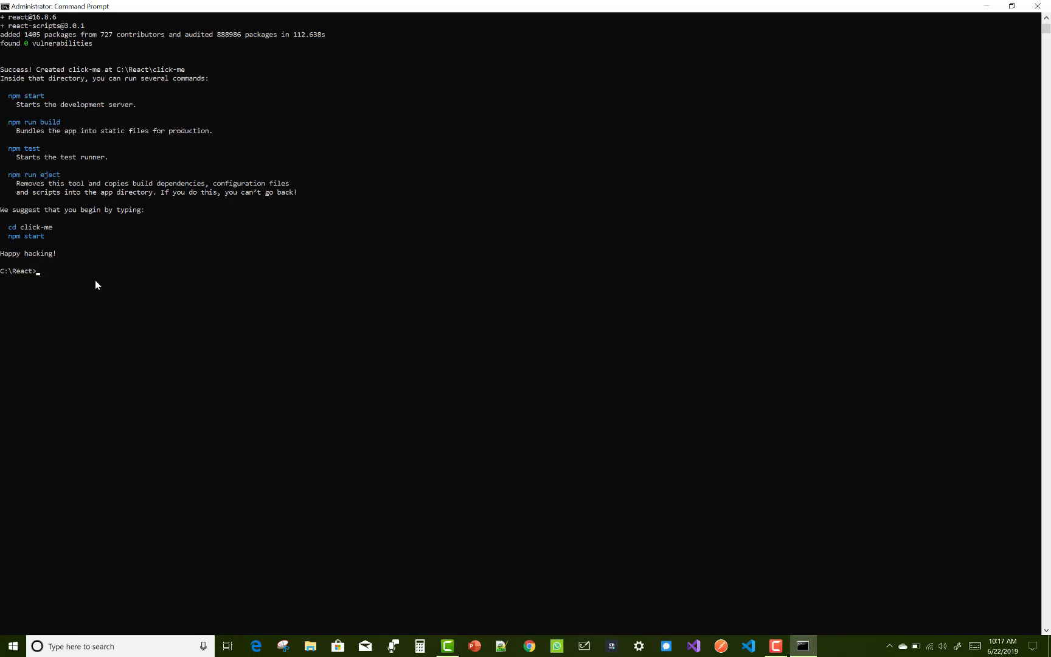
pyautogui.write('cd')
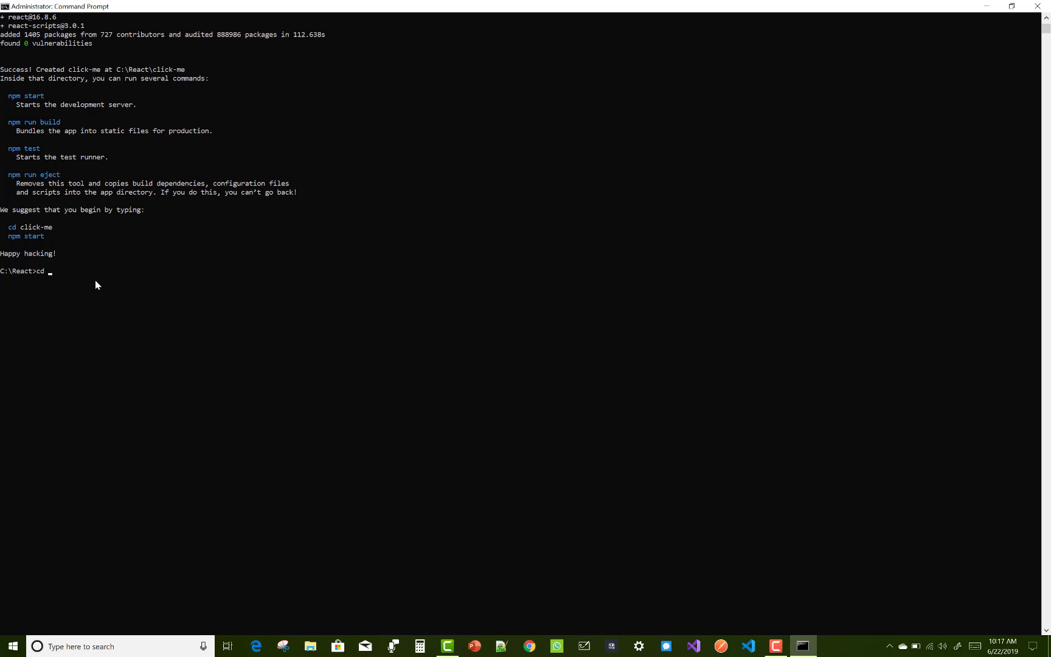
pyautogui.write('click-me')
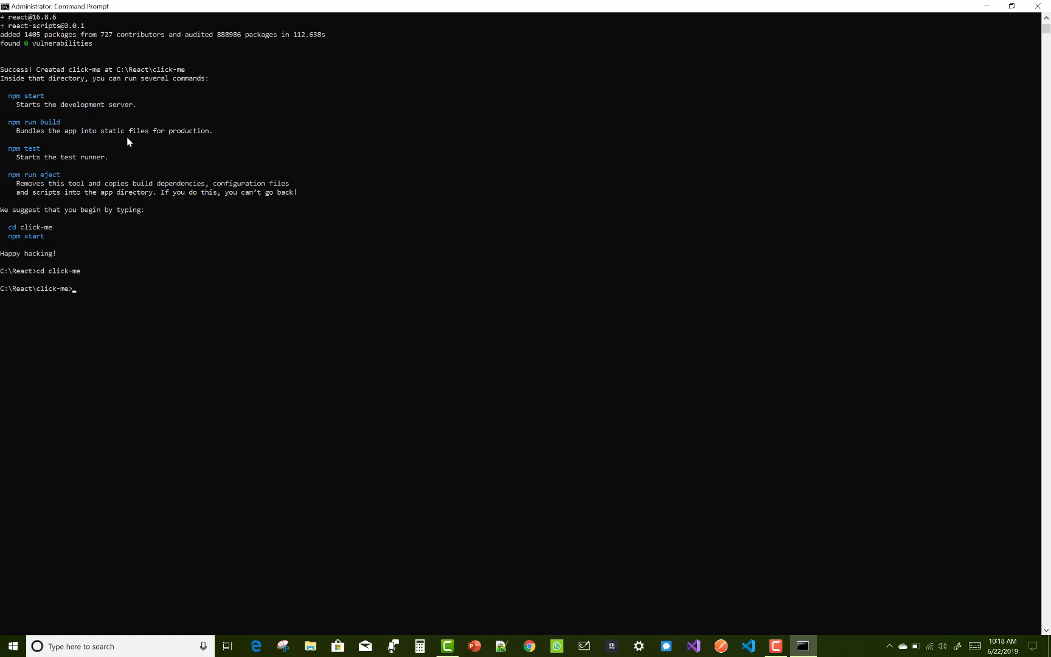
pyautogui.scroll(3)
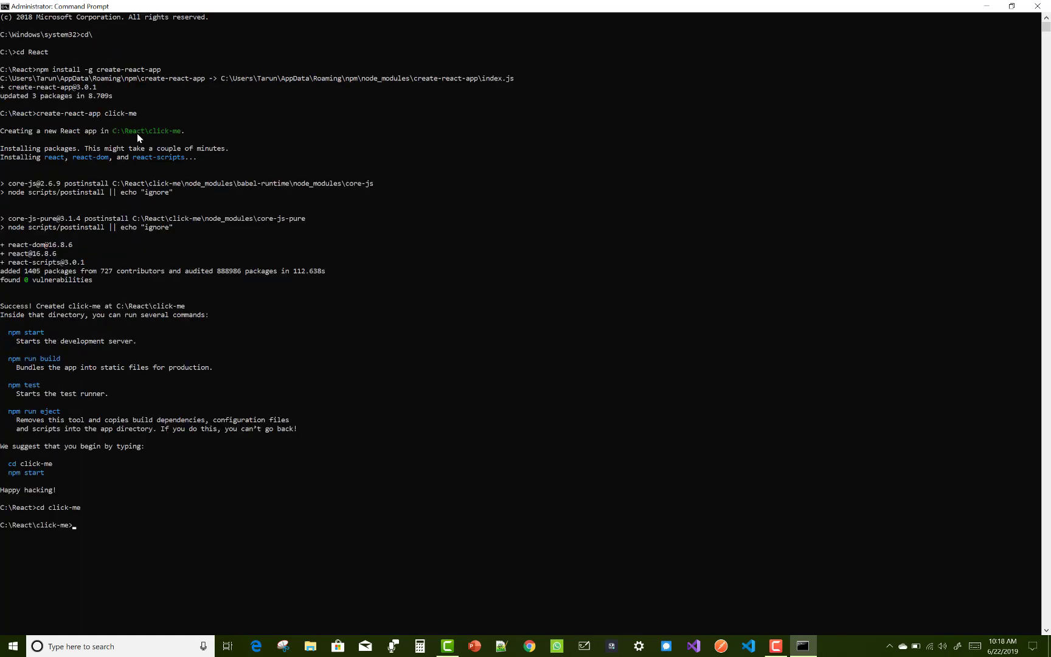
pyautogui.moveTo(53, 119)
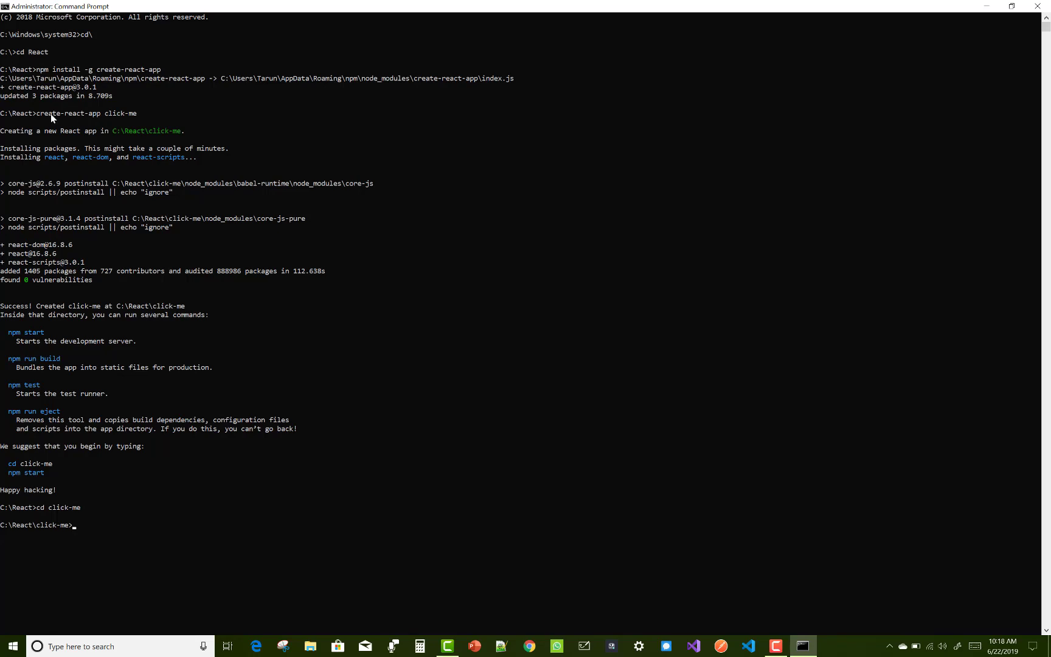
pyautogui.moveTo(102, 532)
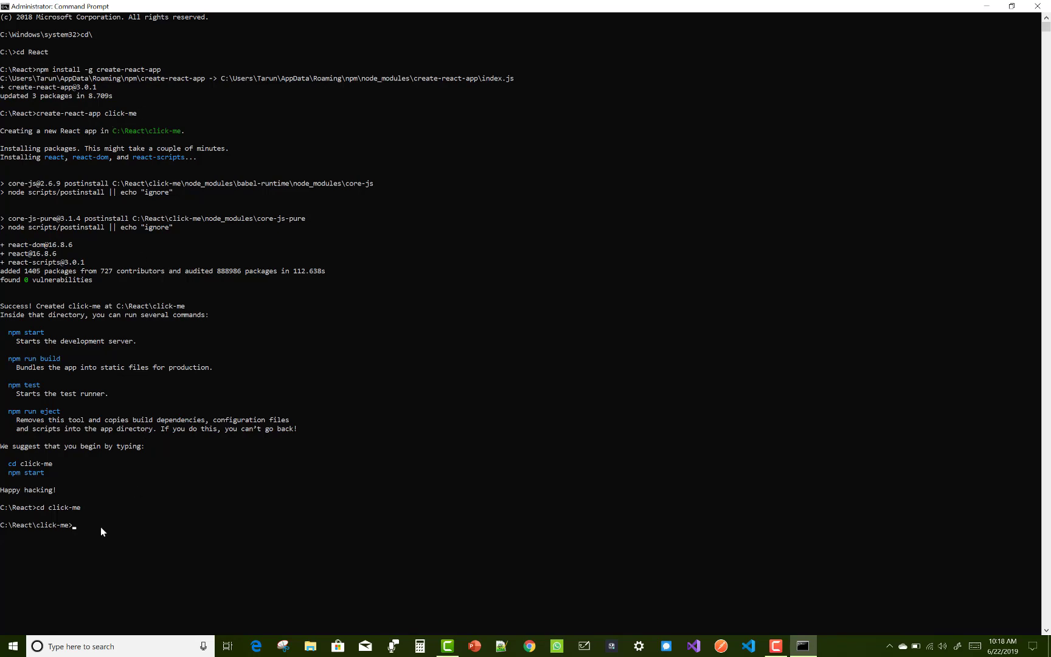
# Step: Correct the mistyped text and run npm start in the click-me folder
pyautogui.write('smp')
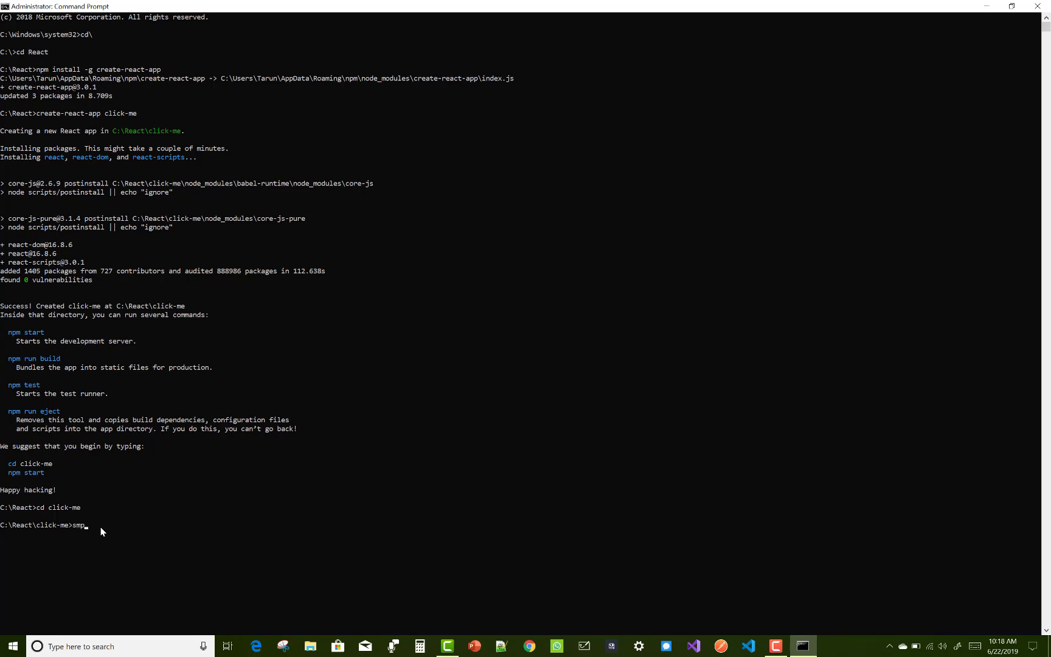
pyautogui.press('Backspace')
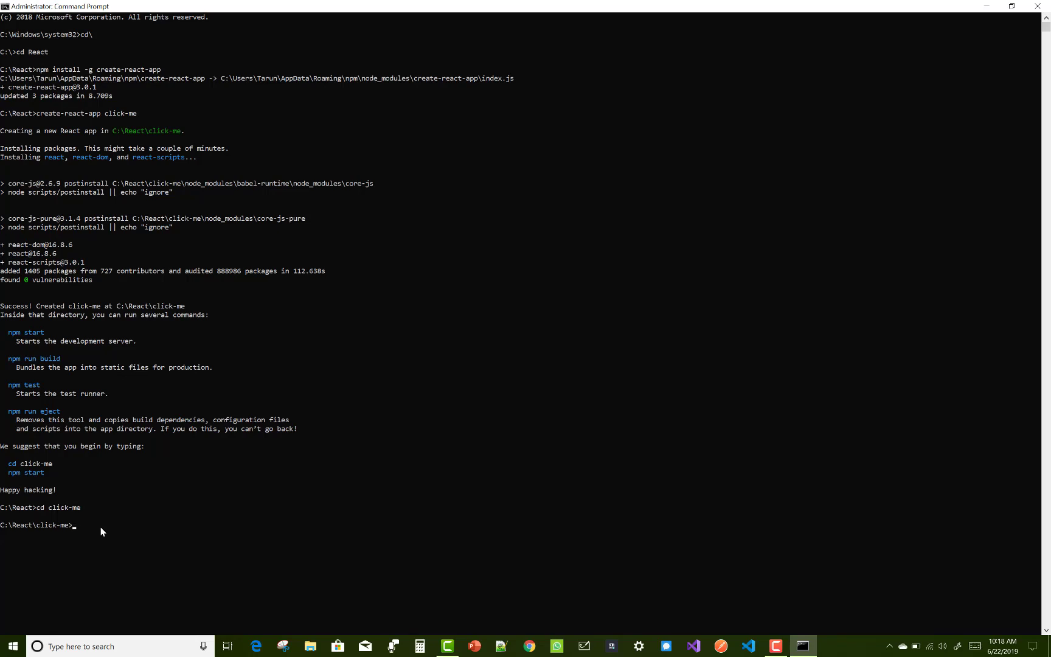
pyautogui.write('npm')
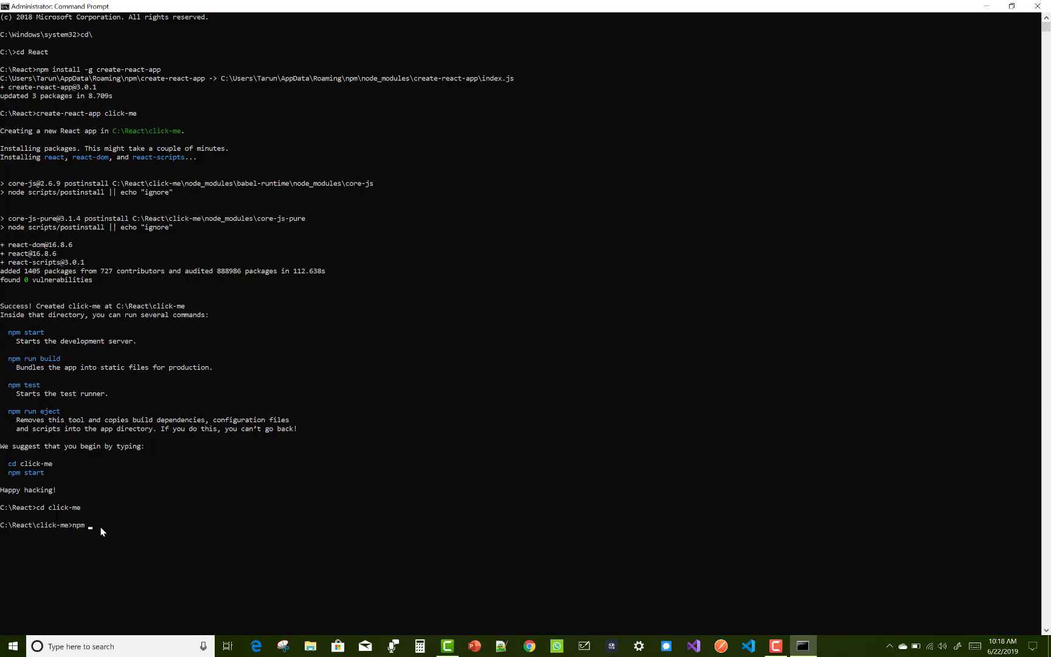
pyautogui.write('start')
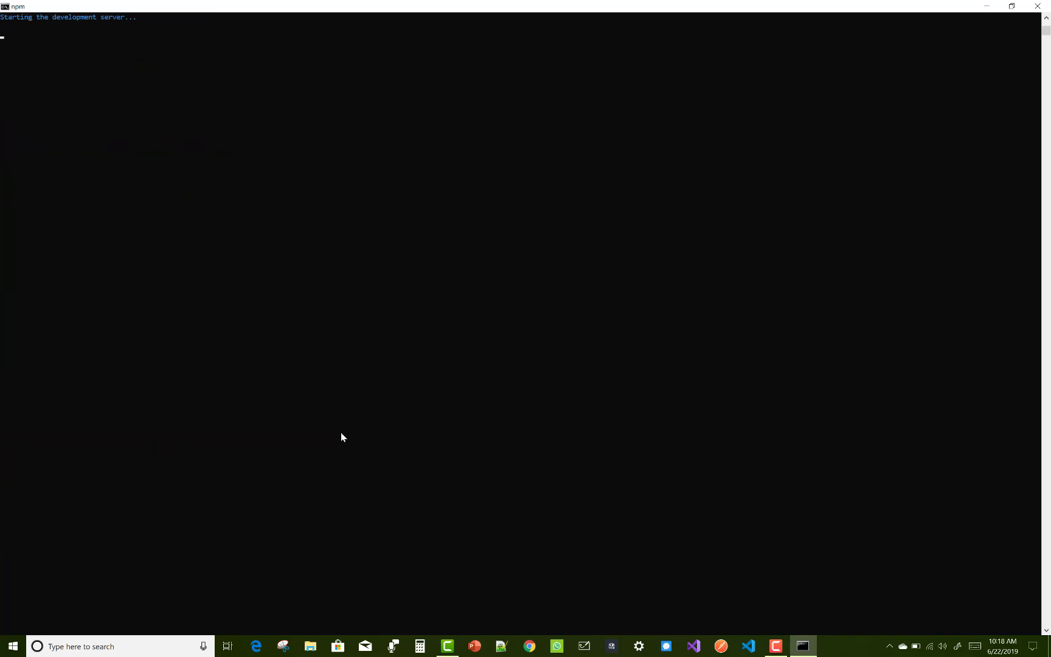
# Step: View the React starter page in Chrome at localhost:3000, then bring VS Code forward with its File menu
pyautogui.click(529, 645)
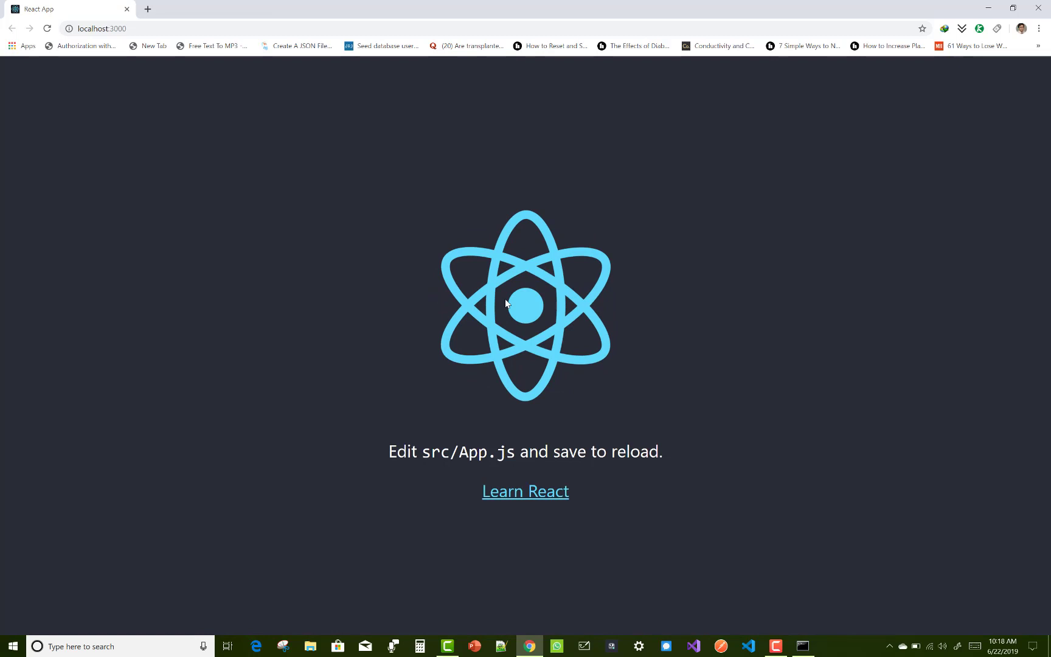
pyautogui.moveTo(659, 265)
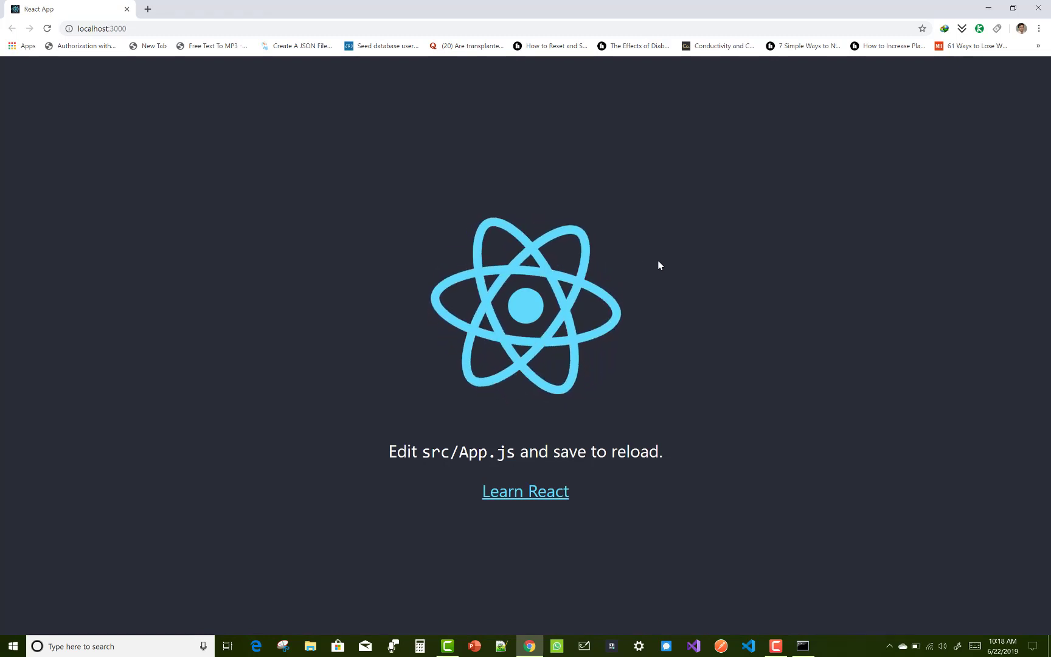
pyautogui.moveTo(803, 621)
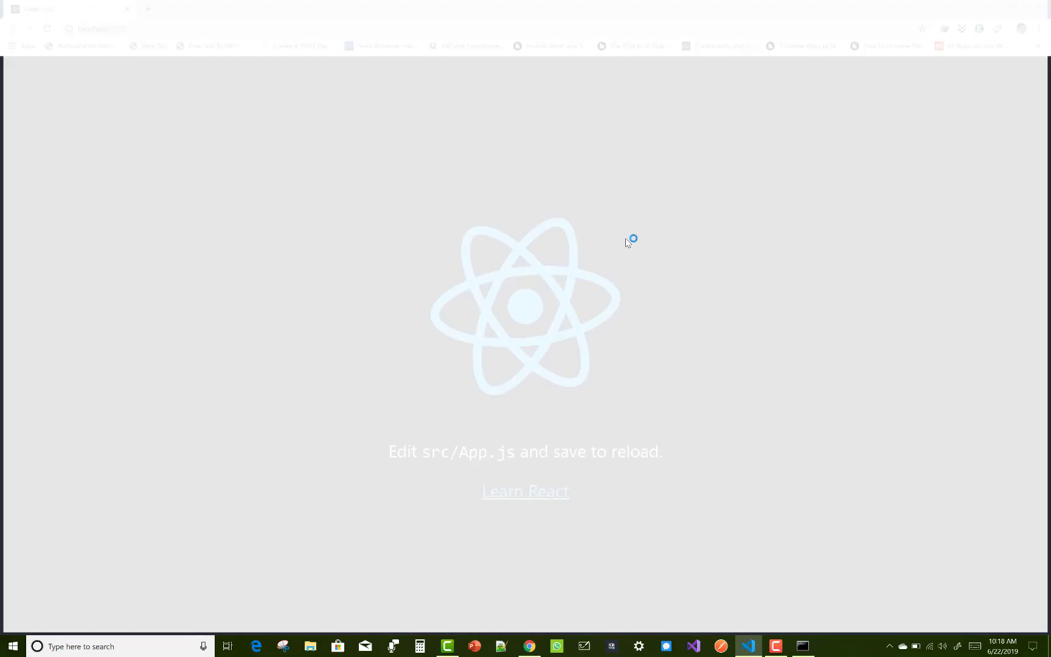
pyautogui.click(747, 646)
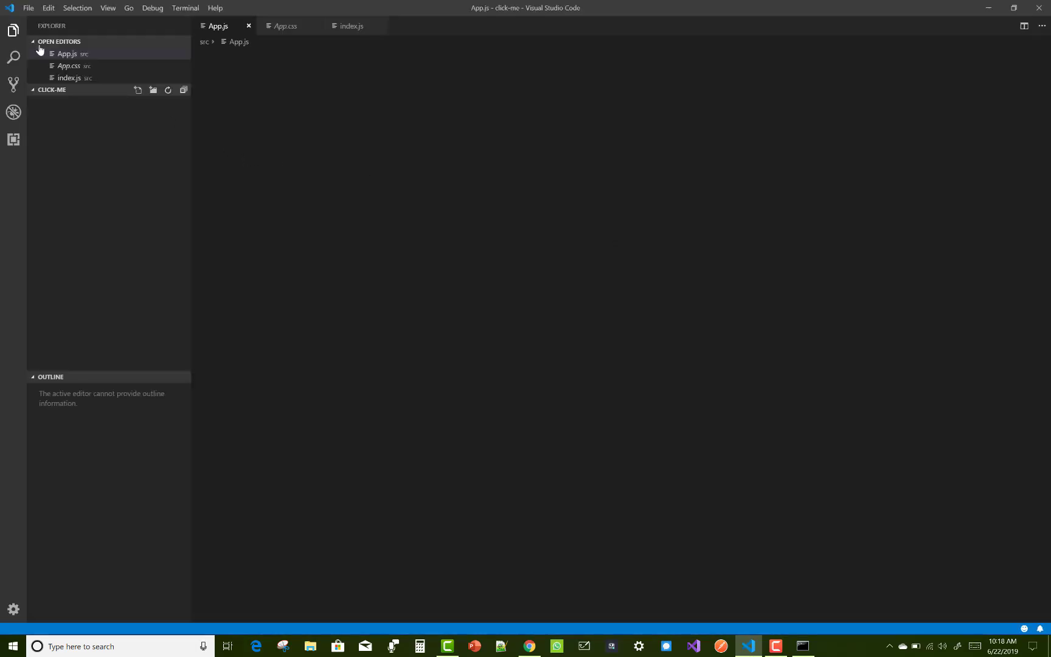
pyautogui.click(66, 54)
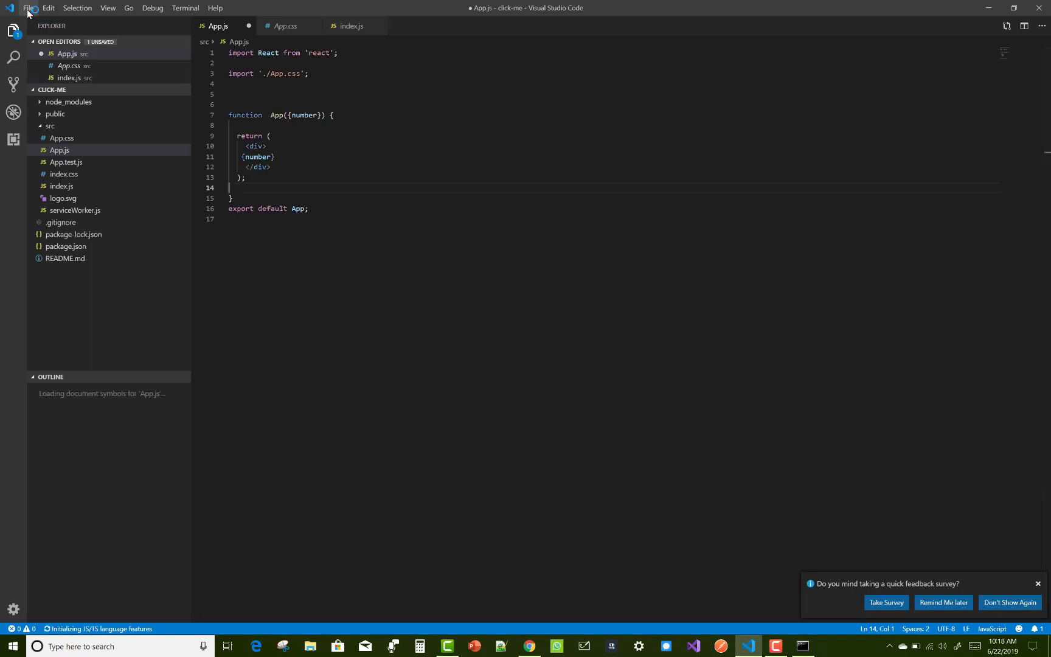
pyautogui.click(28, 8)
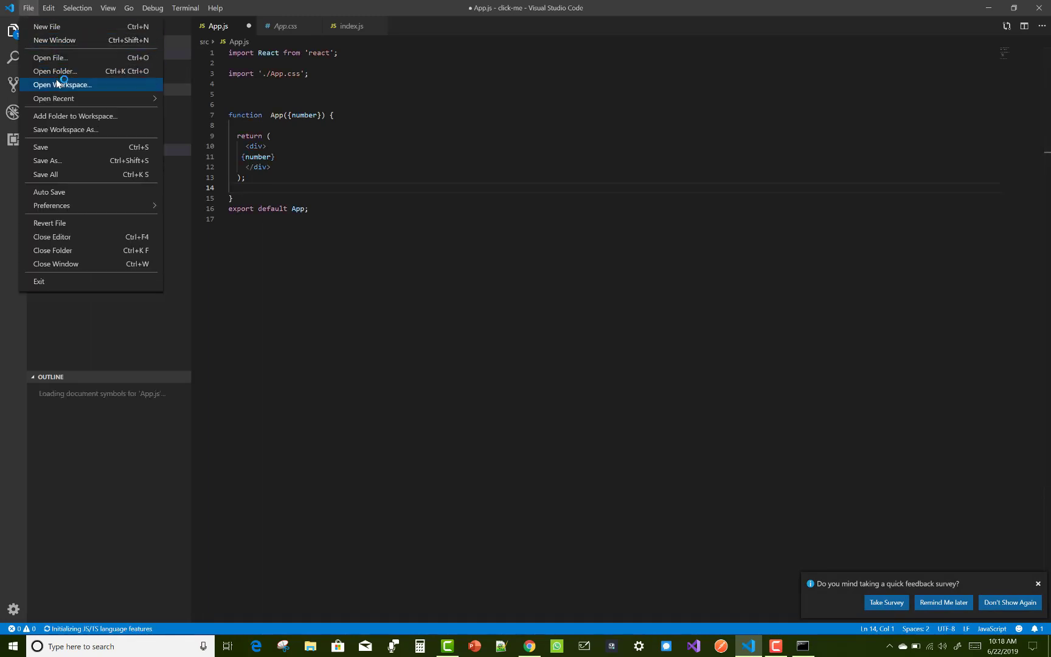
# Step: Use Open Folder to browse to C:\React and select click-me as the project
pyautogui.click(55, 71)
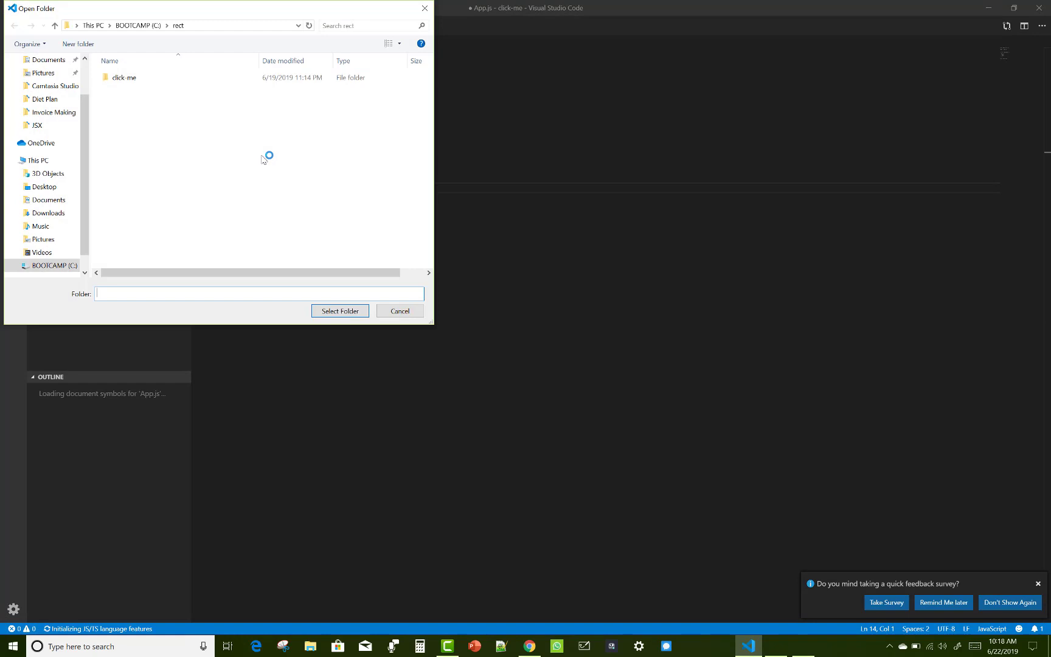
pyautogui.click(55, 25)
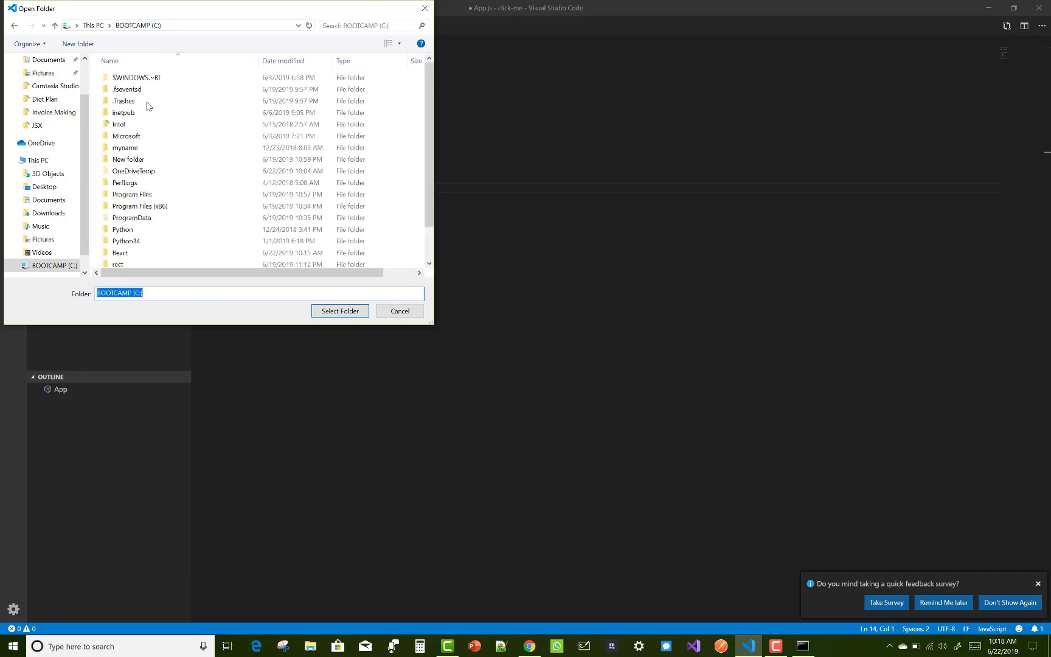
pyautogui.scroll(-3)
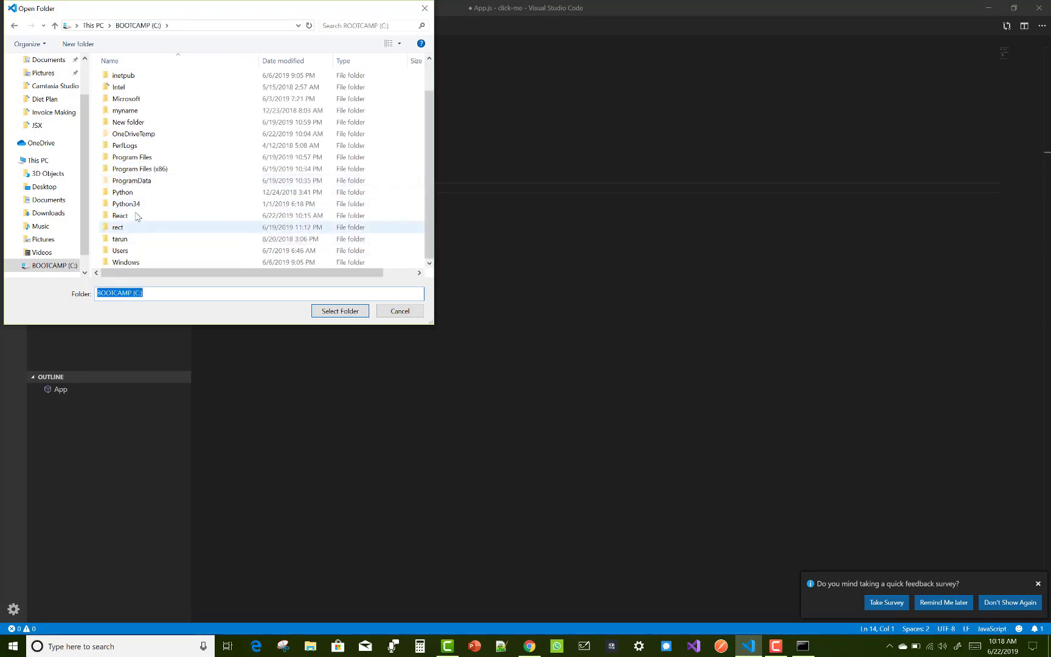
pyautogui.moveTo(119, 215)
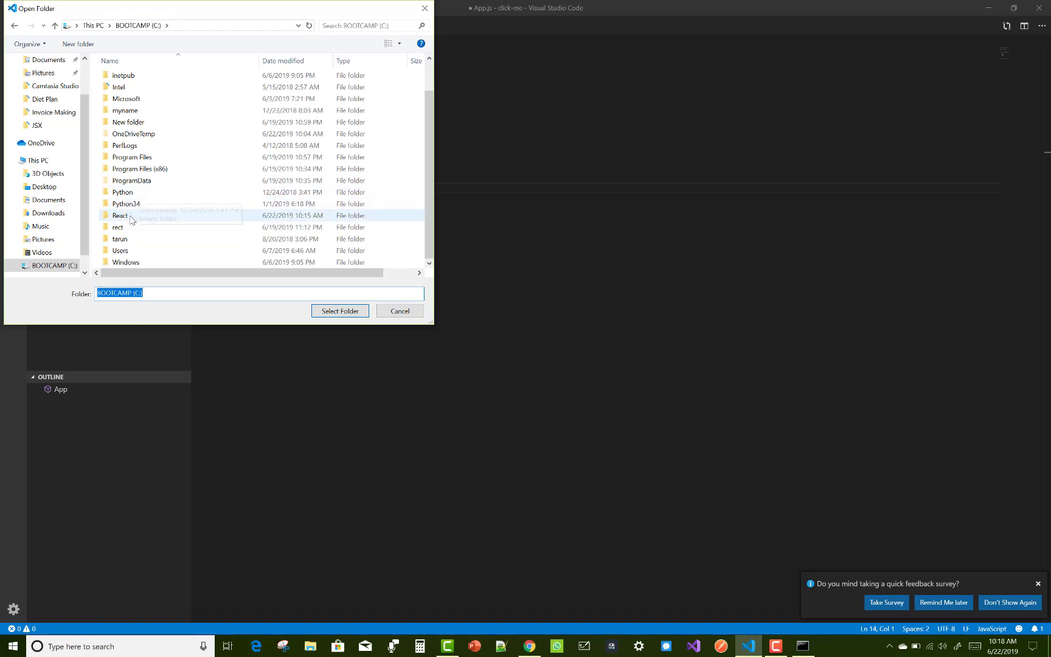
pyautogui.doubleClick(119, 215)
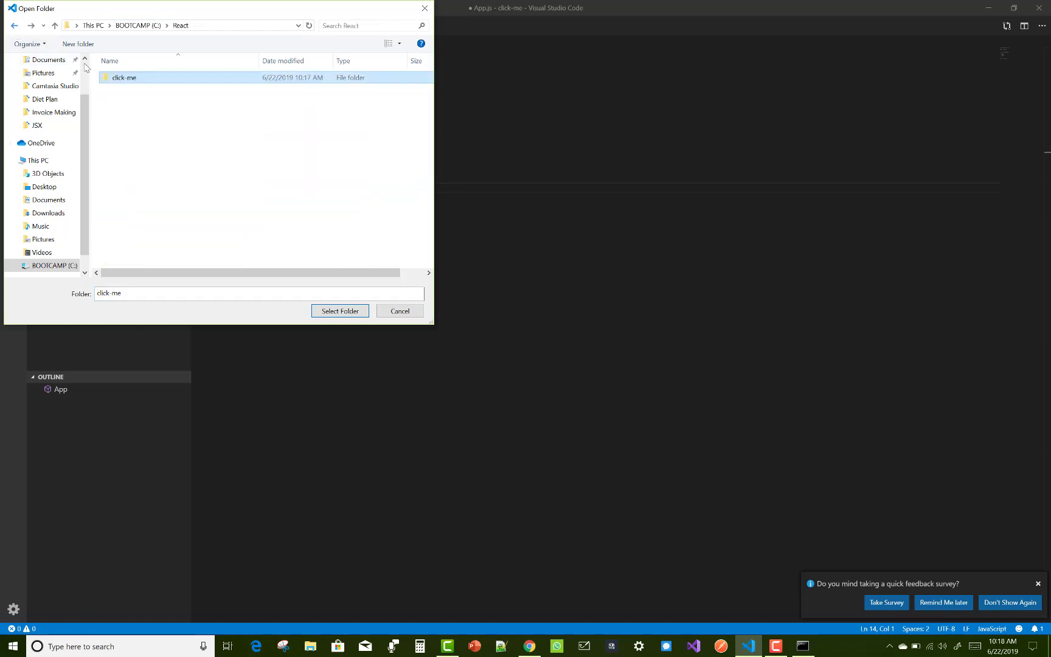
pyautogui.click(339, 310)
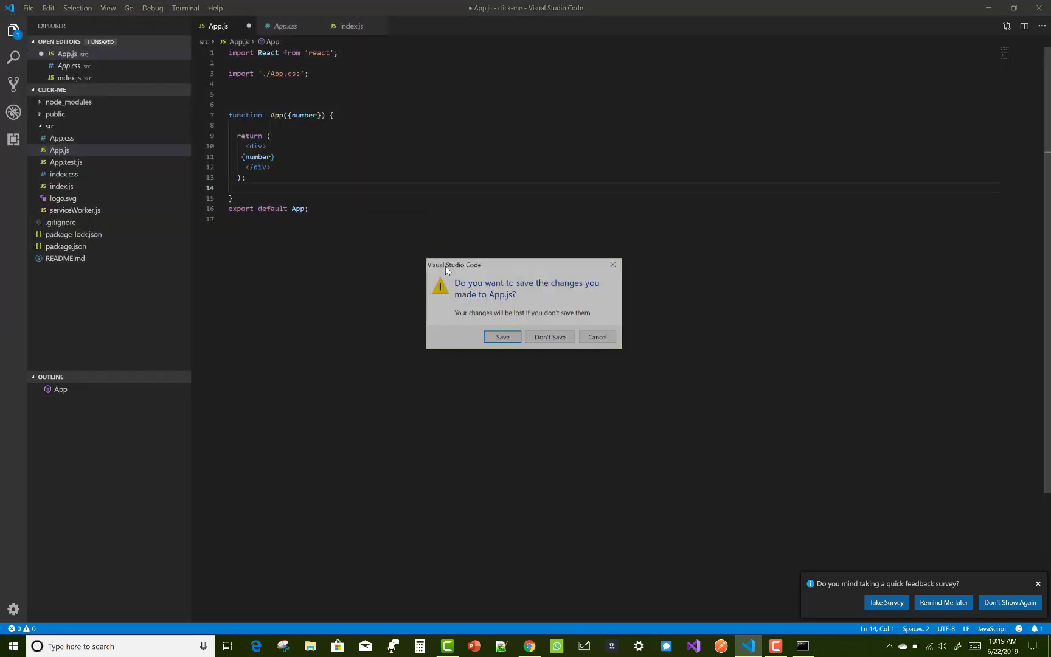
pyautogui.moveTo(502, 333)
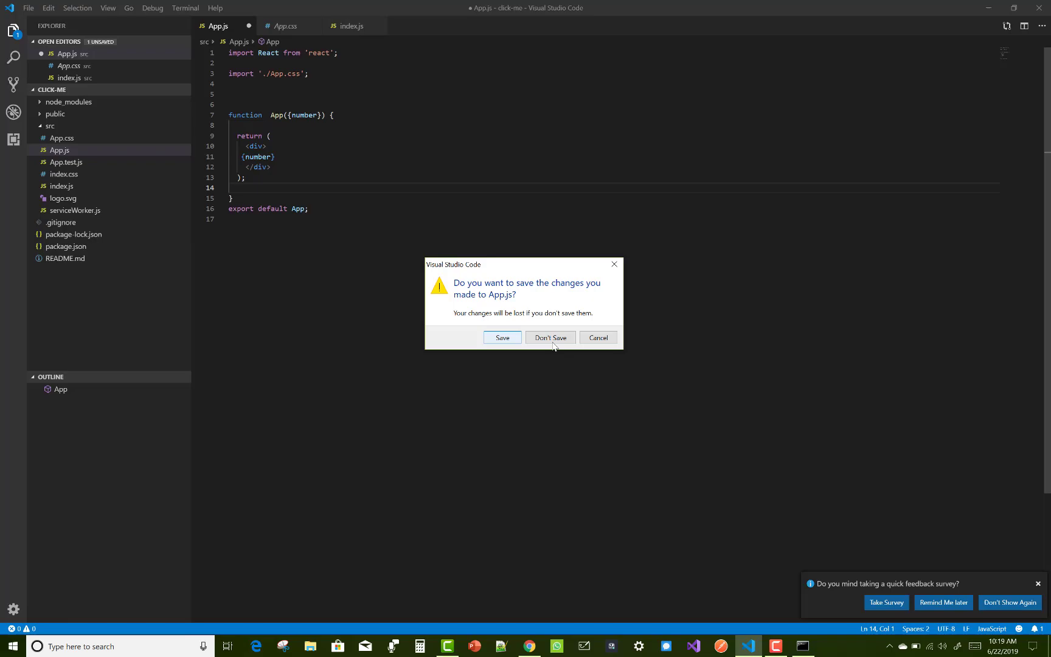
# Step: Discard the unsaved App.js changes so the click-me project opens
pyautogui.click(548, 337)
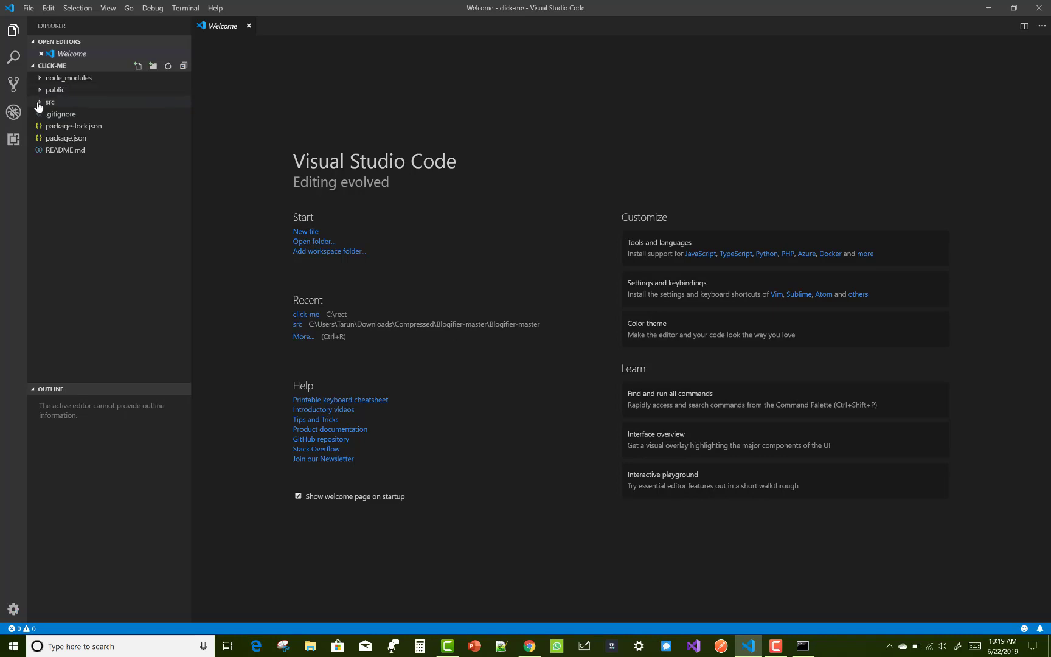
# Step: Expand src and open the project's default App.js in the editor
pyautogui.click(51, 101)
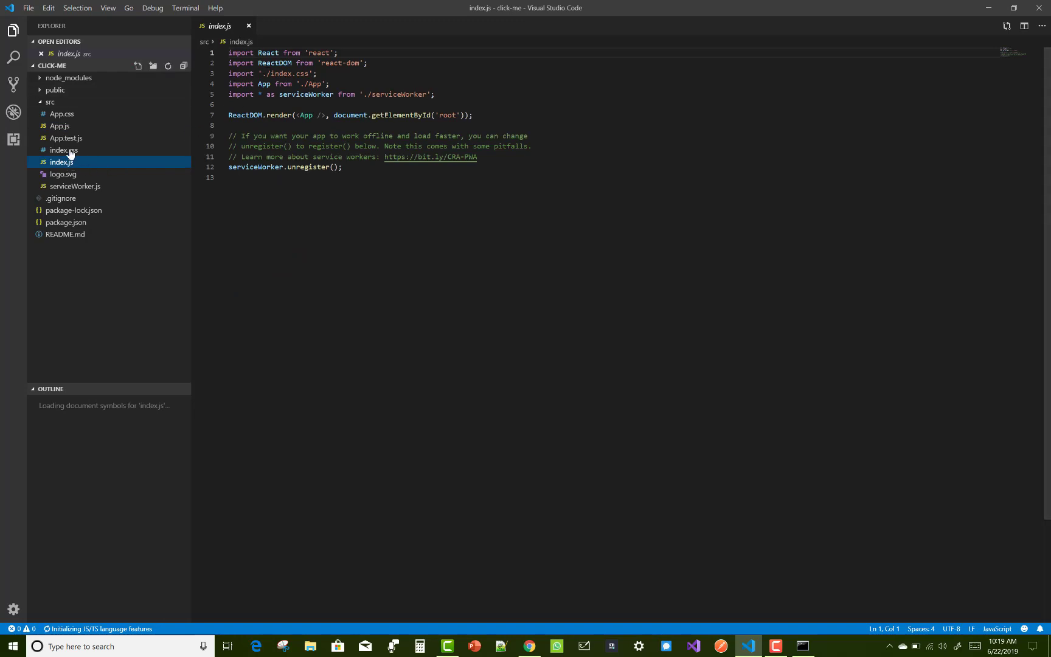
pyautogui.click(60, 127)
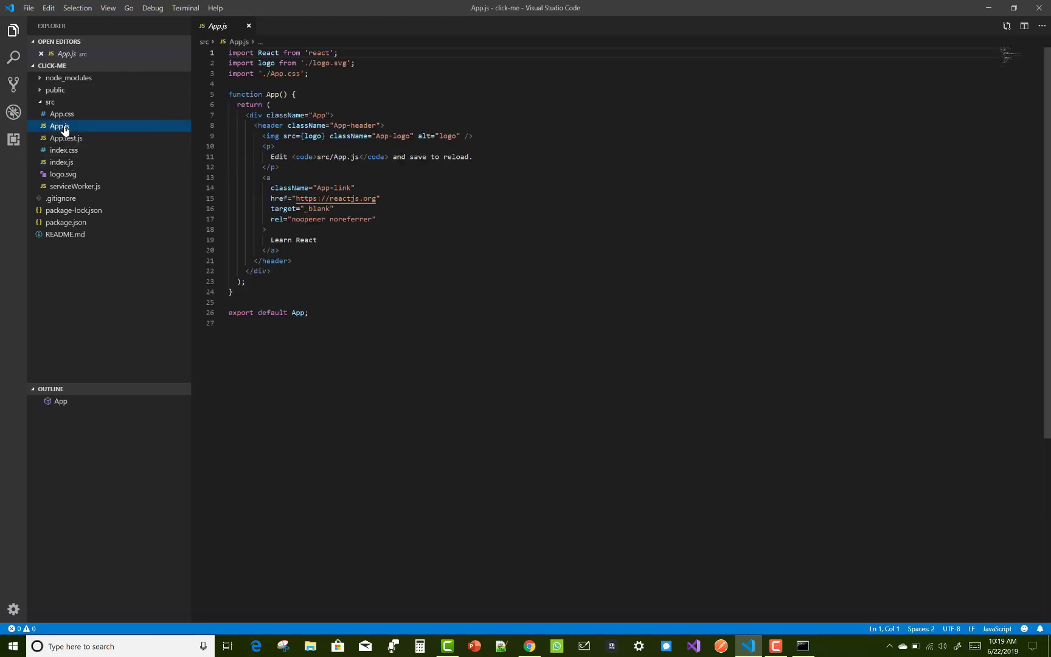
pyautogui.moveTo(392, 173)
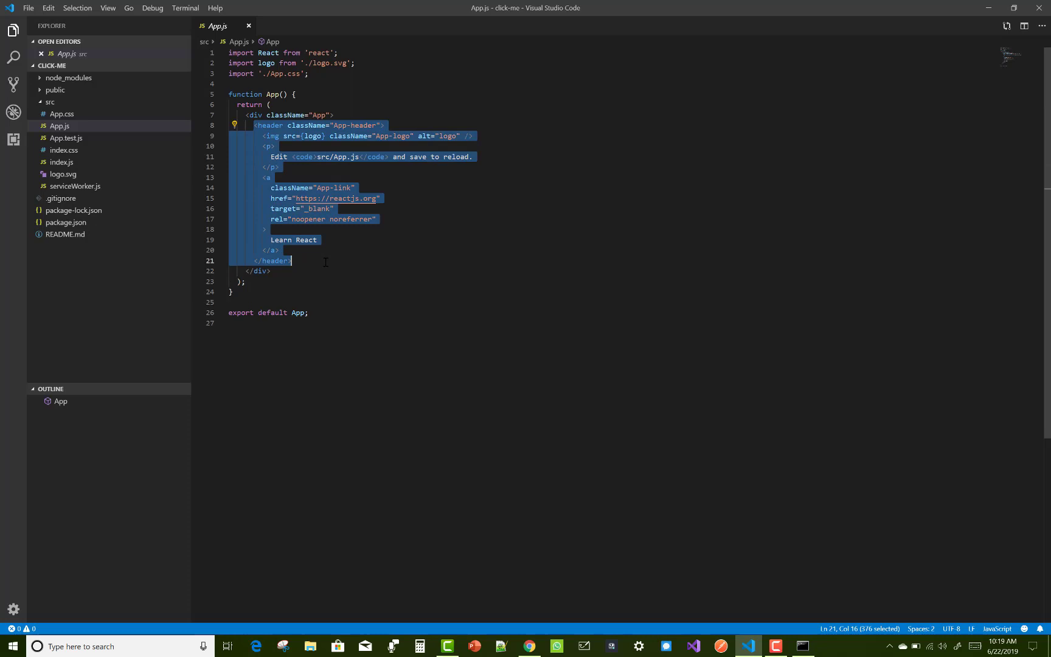
# Step: Replace the starter header block with the text "Hello" inside the App div and save App.js
pyautogui.press('Delete')
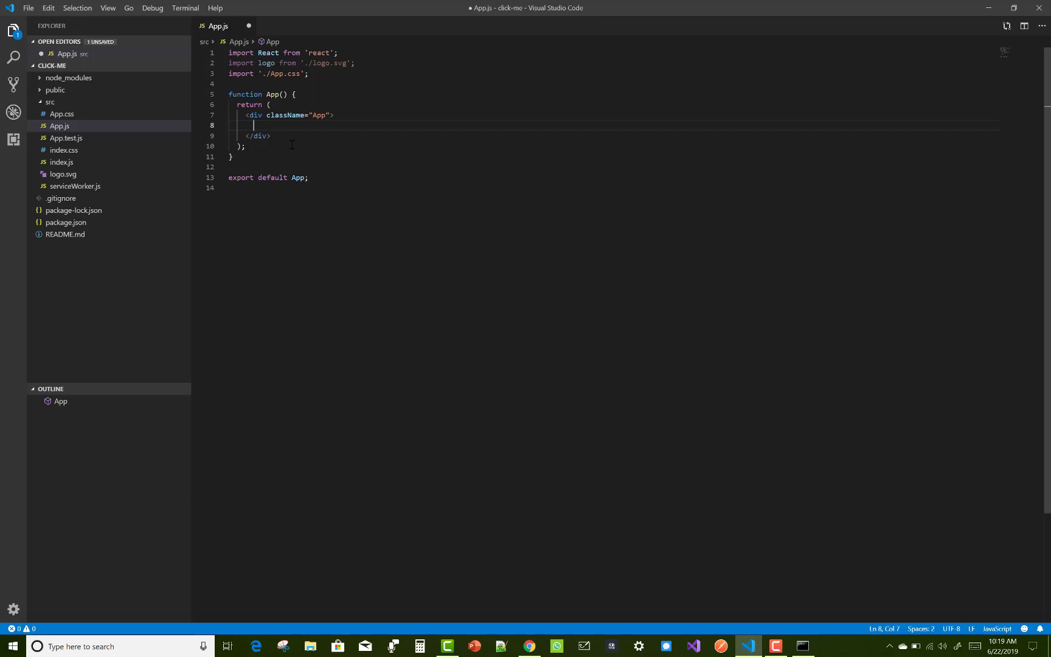
pyautogui.write('"Hello"')
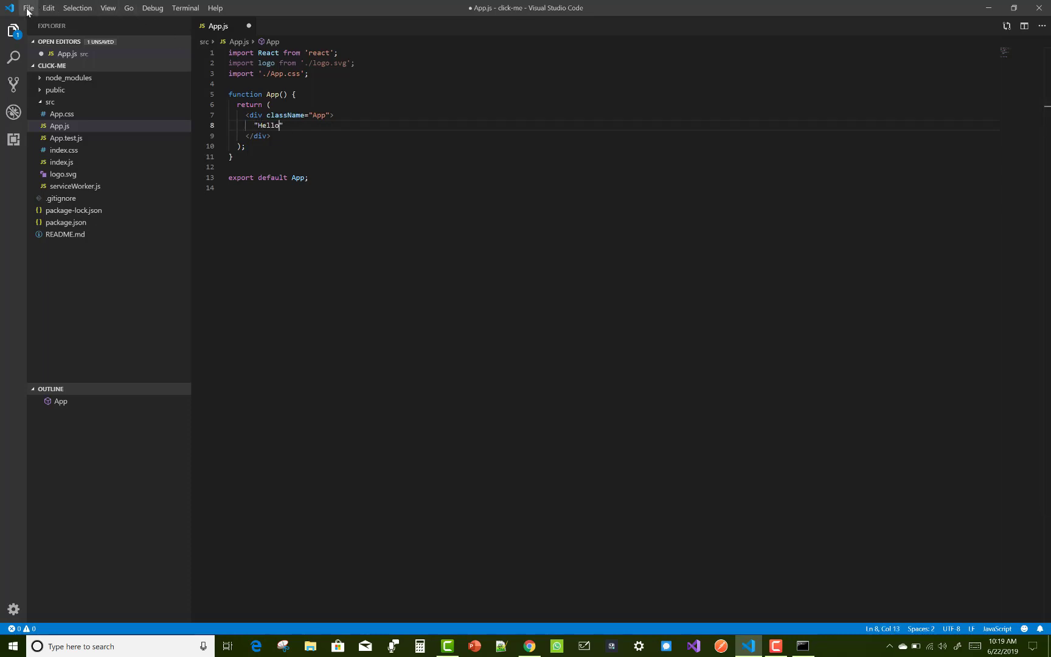
pyautogui.click(28, 8)
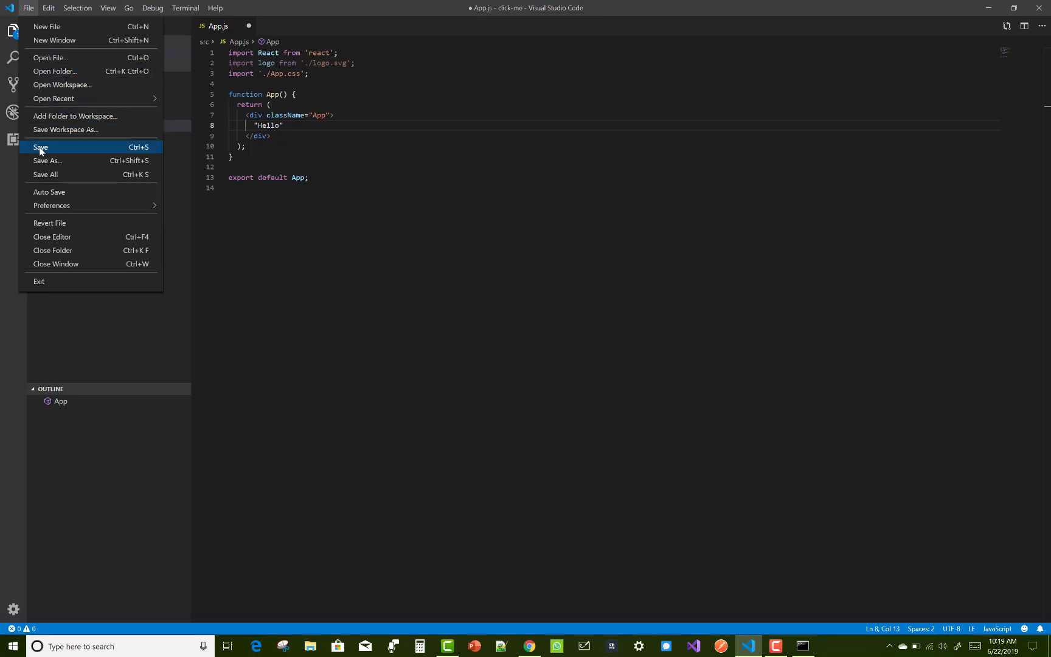
pyautogui.click(40, 147)
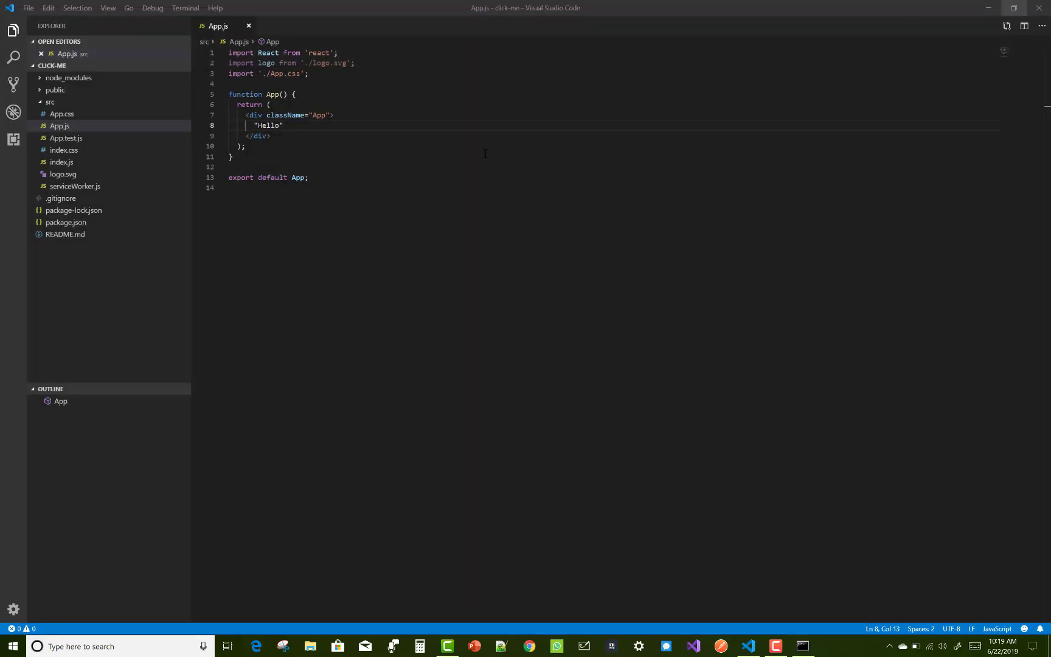
pyautogui.moveTo(382, 212)
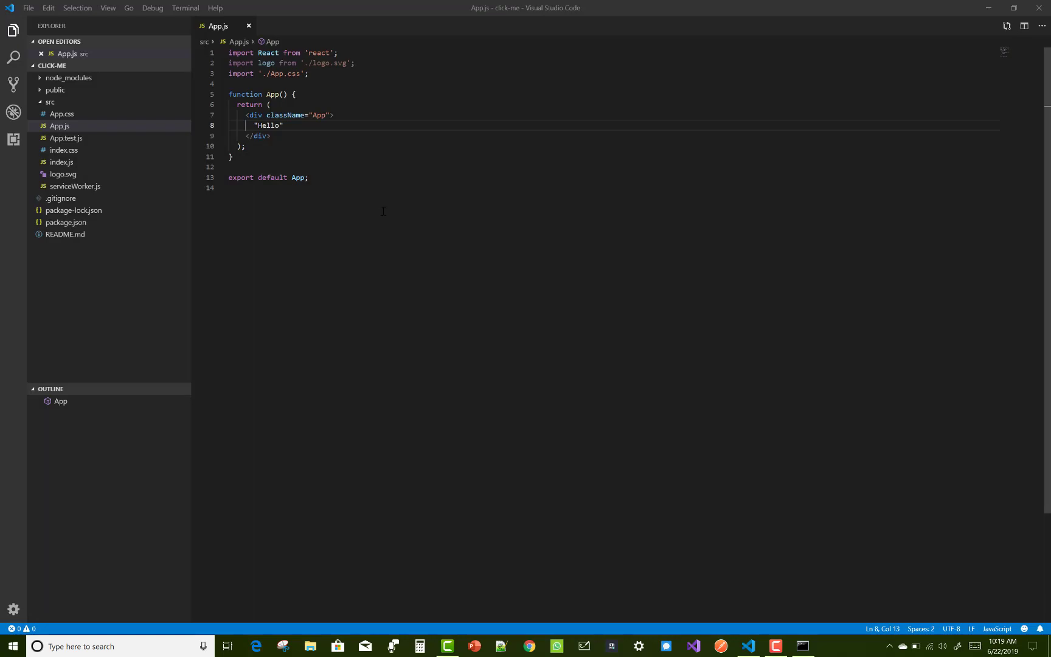